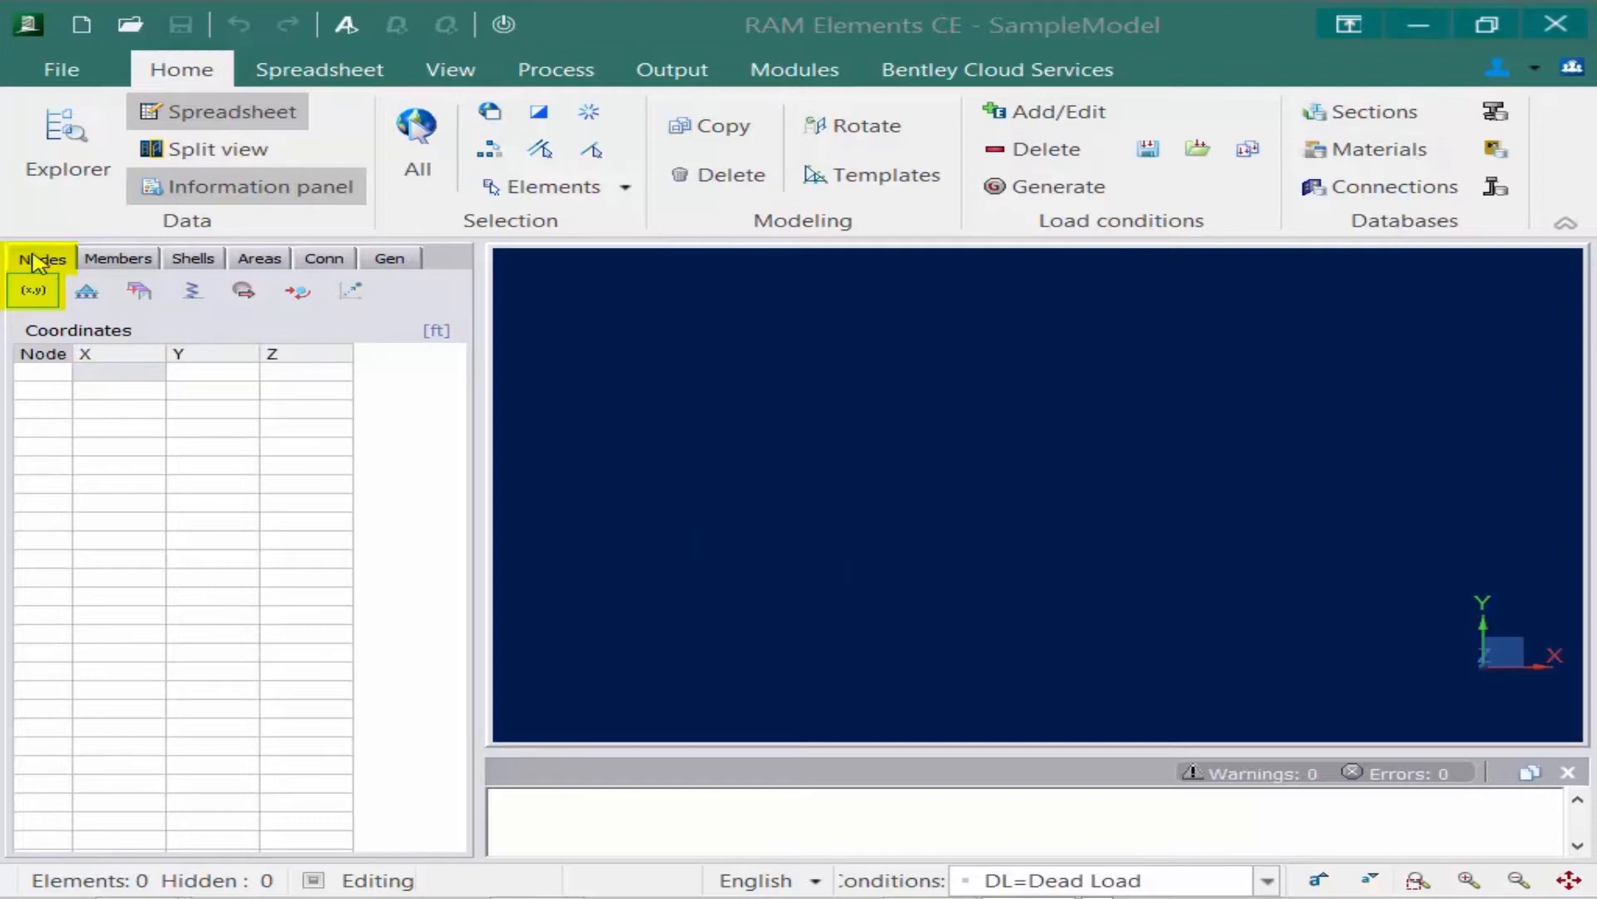
pyautogui.moveTo(33, 293)
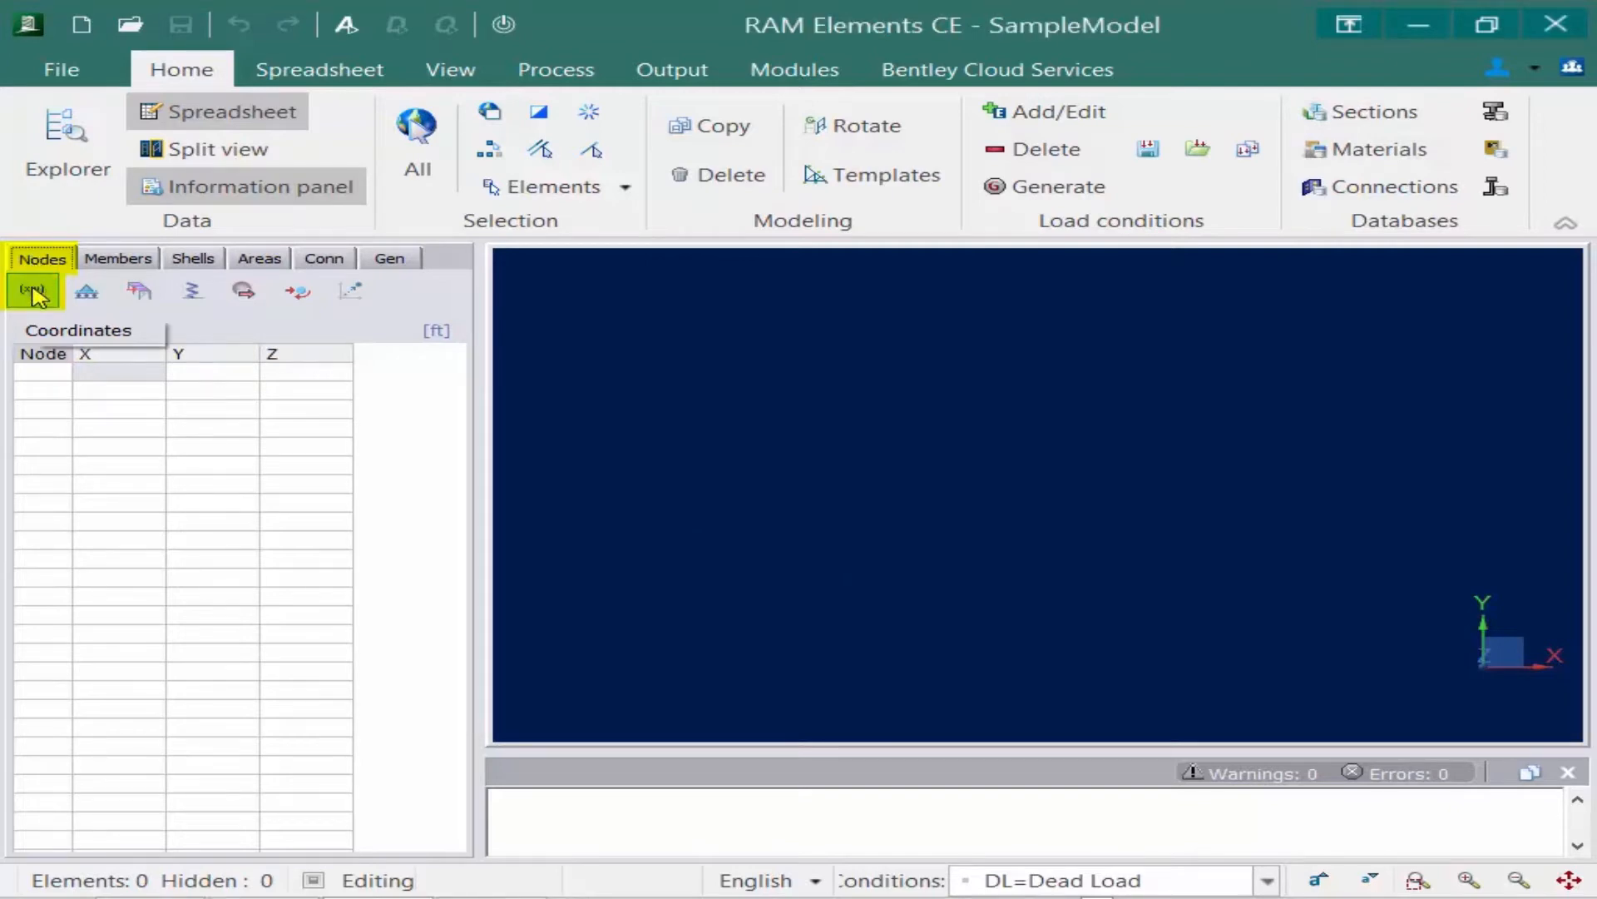
# Show the node Coordinates (x,y) table so the Spreadsheet tools become available.
pyautogui.click(319, 68)
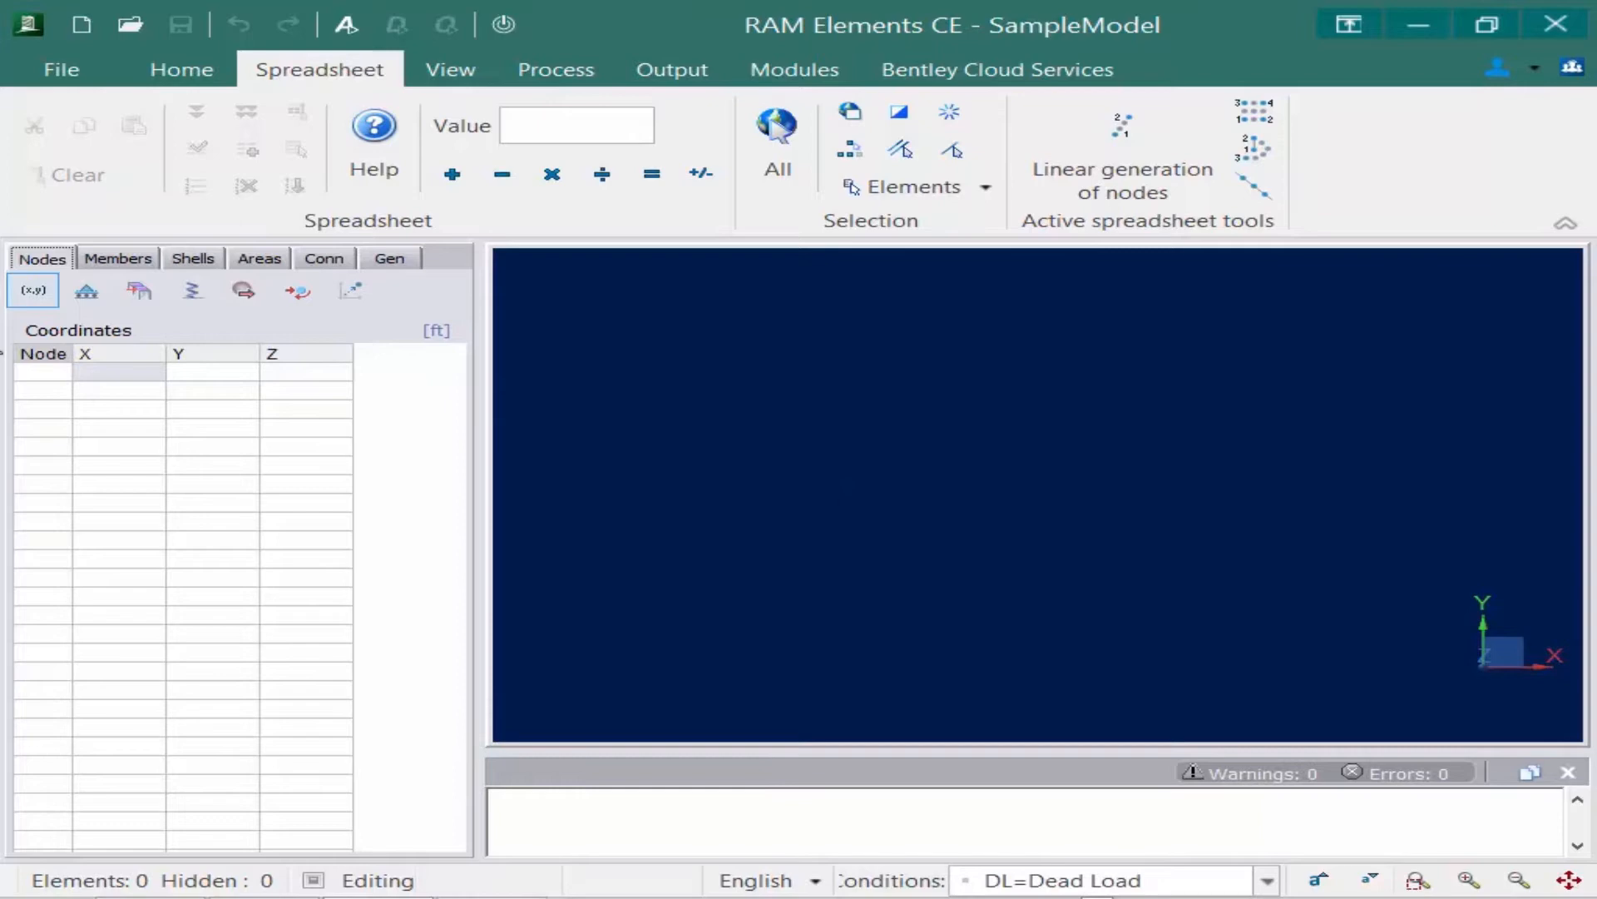
# Enter node rows (0,0,0) and Y 24 for node 2, then X 12 for the next node.
pyautogui.click(116, 371)
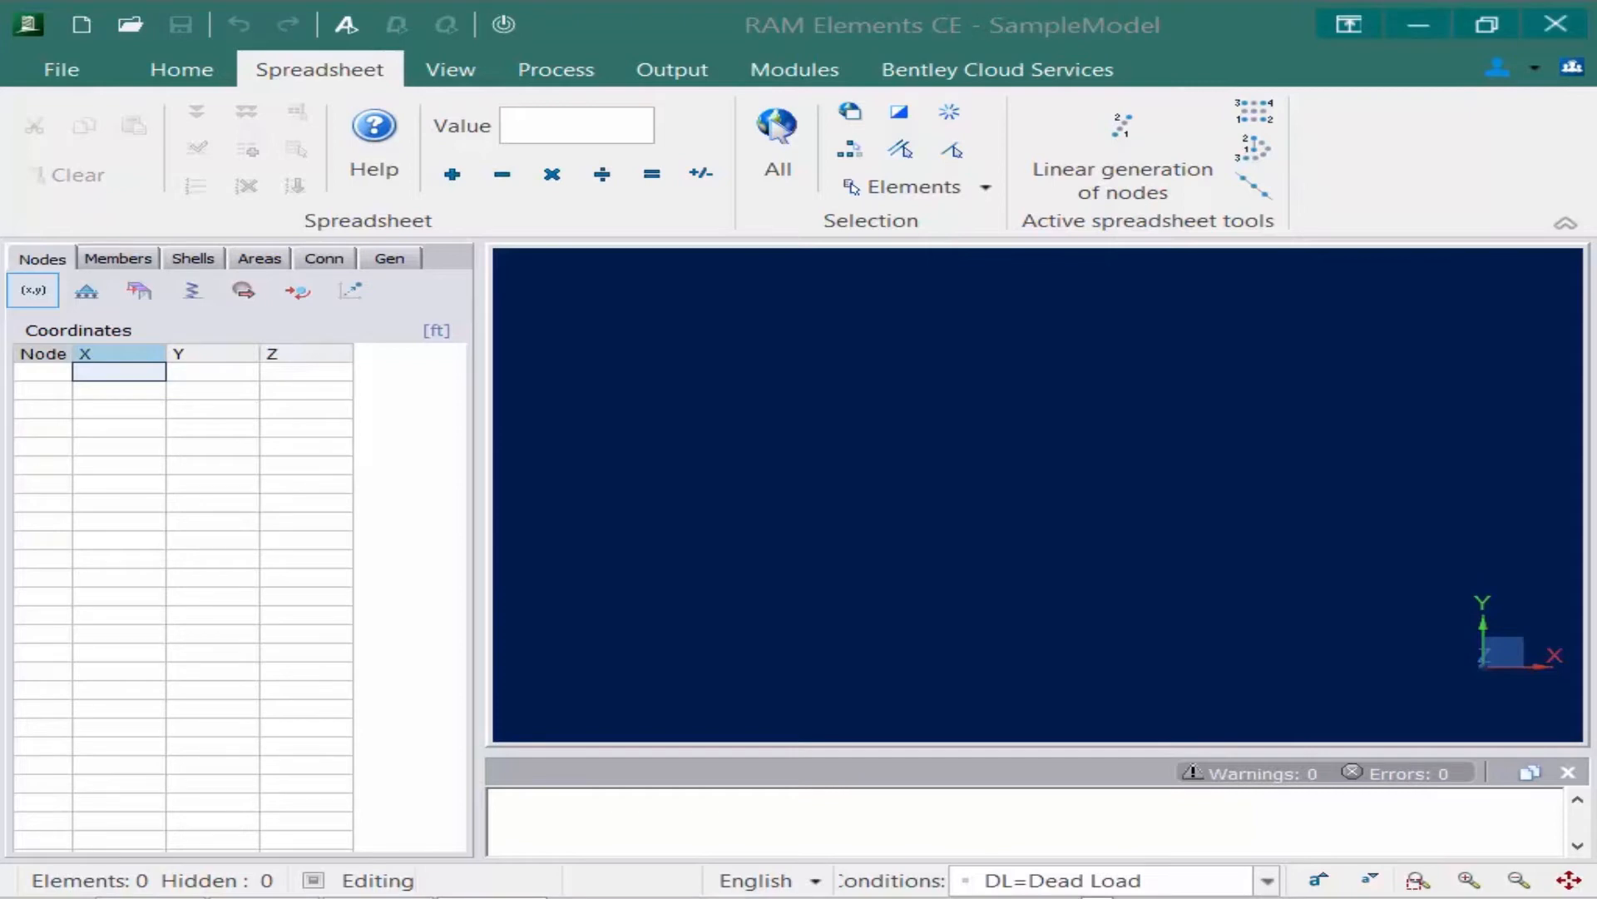
pyautogui.moveTo(143, 380)
pyautogui.write('0')
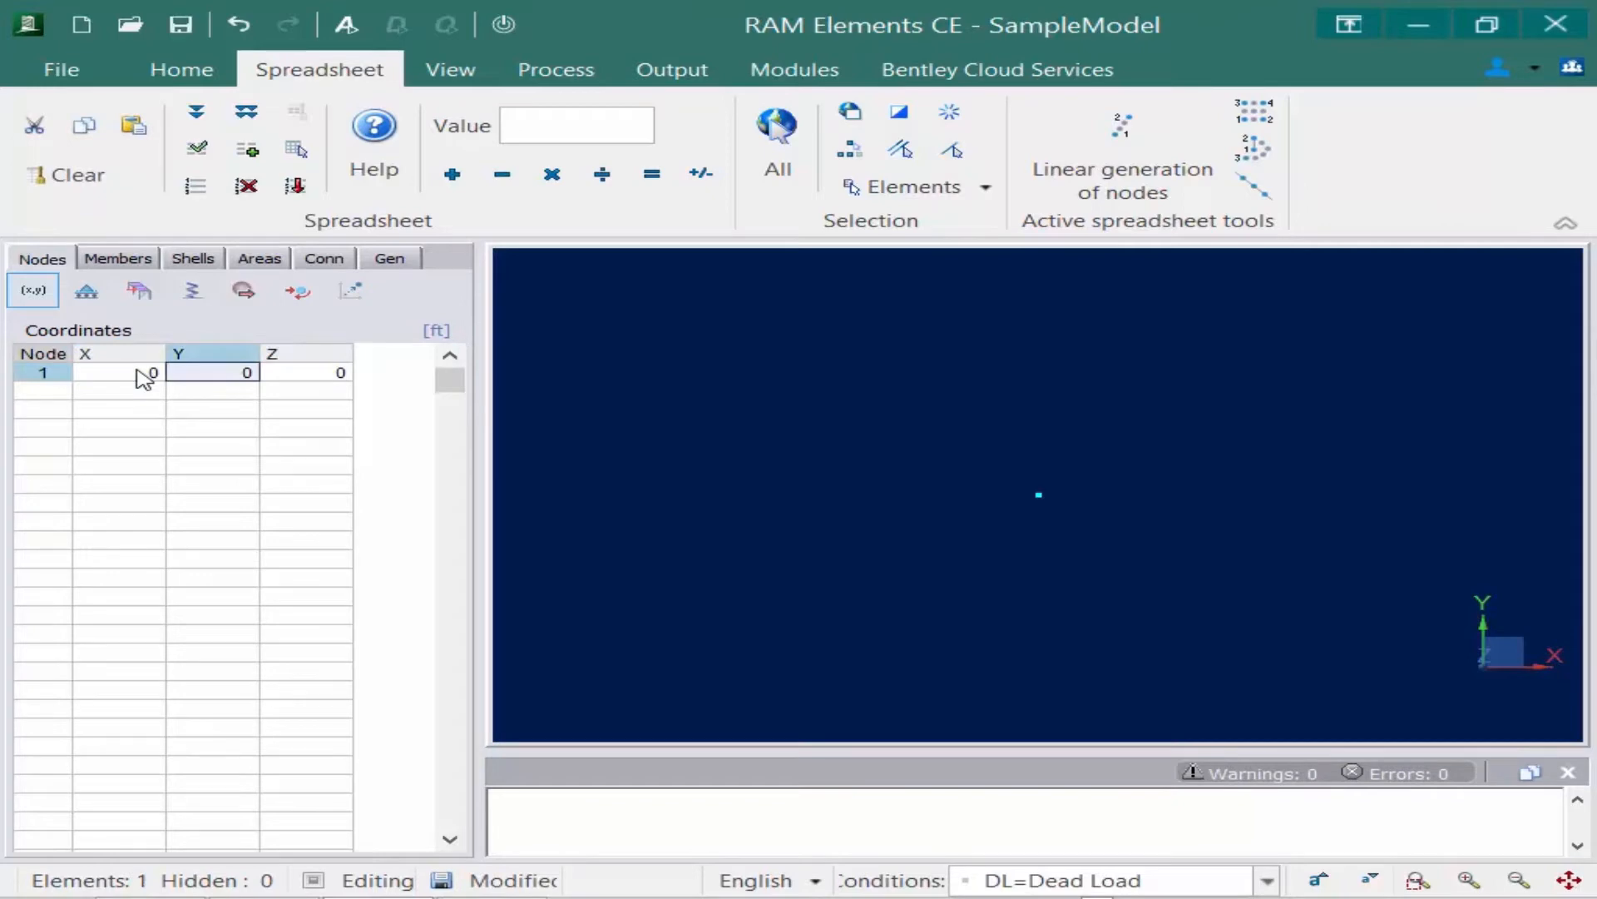
pyautogui.click(306, 371)
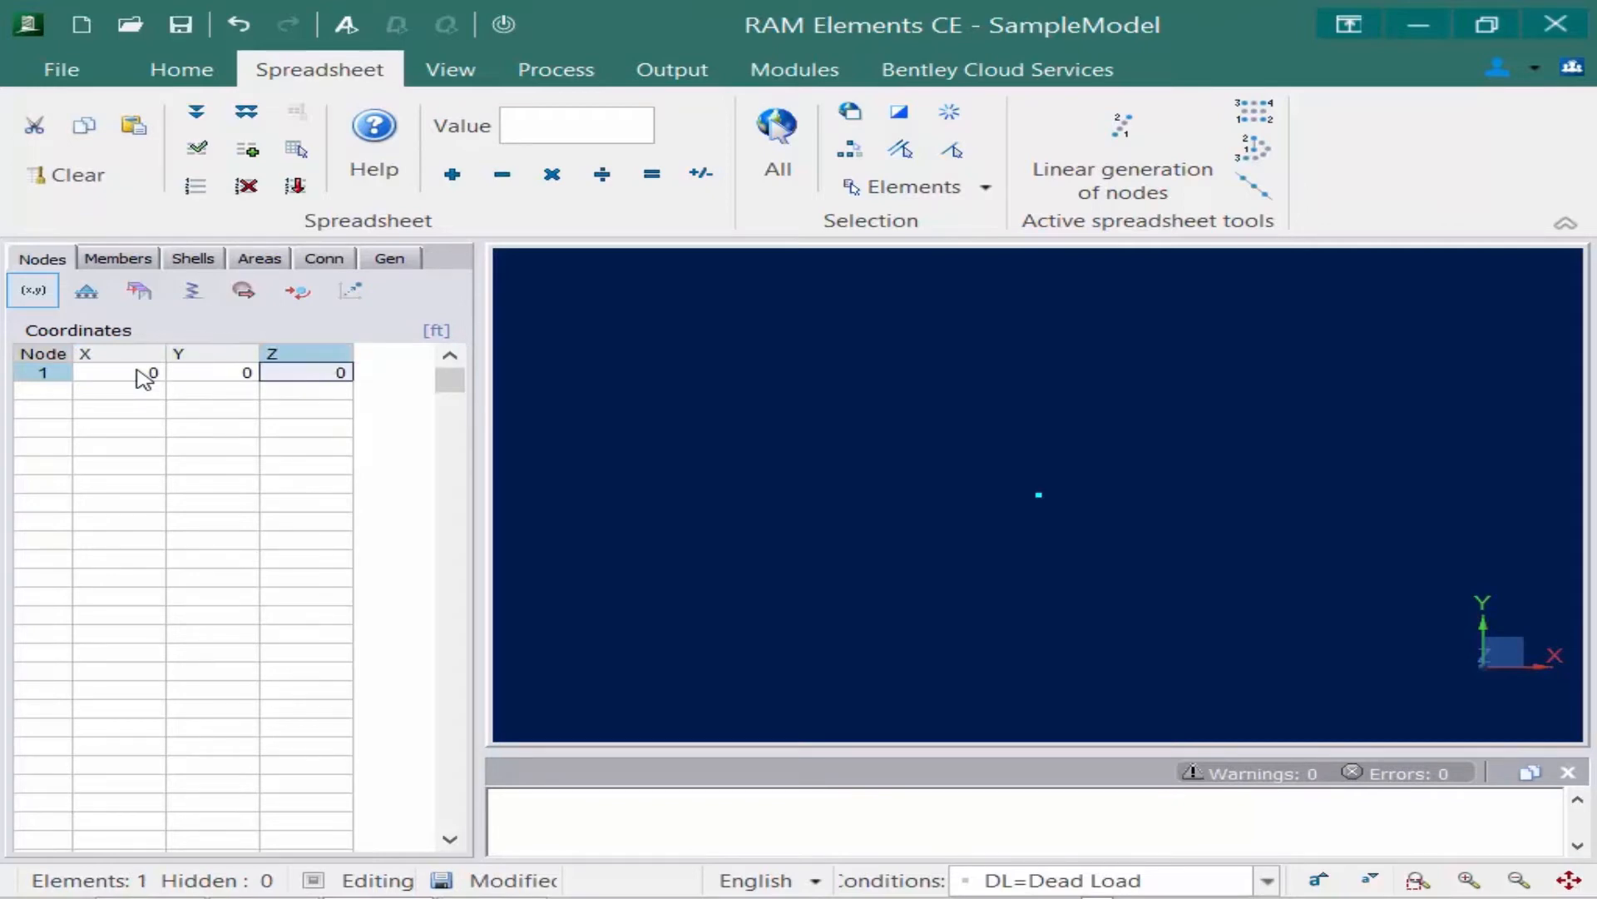
pyautogui.moveTo(1093, 527)
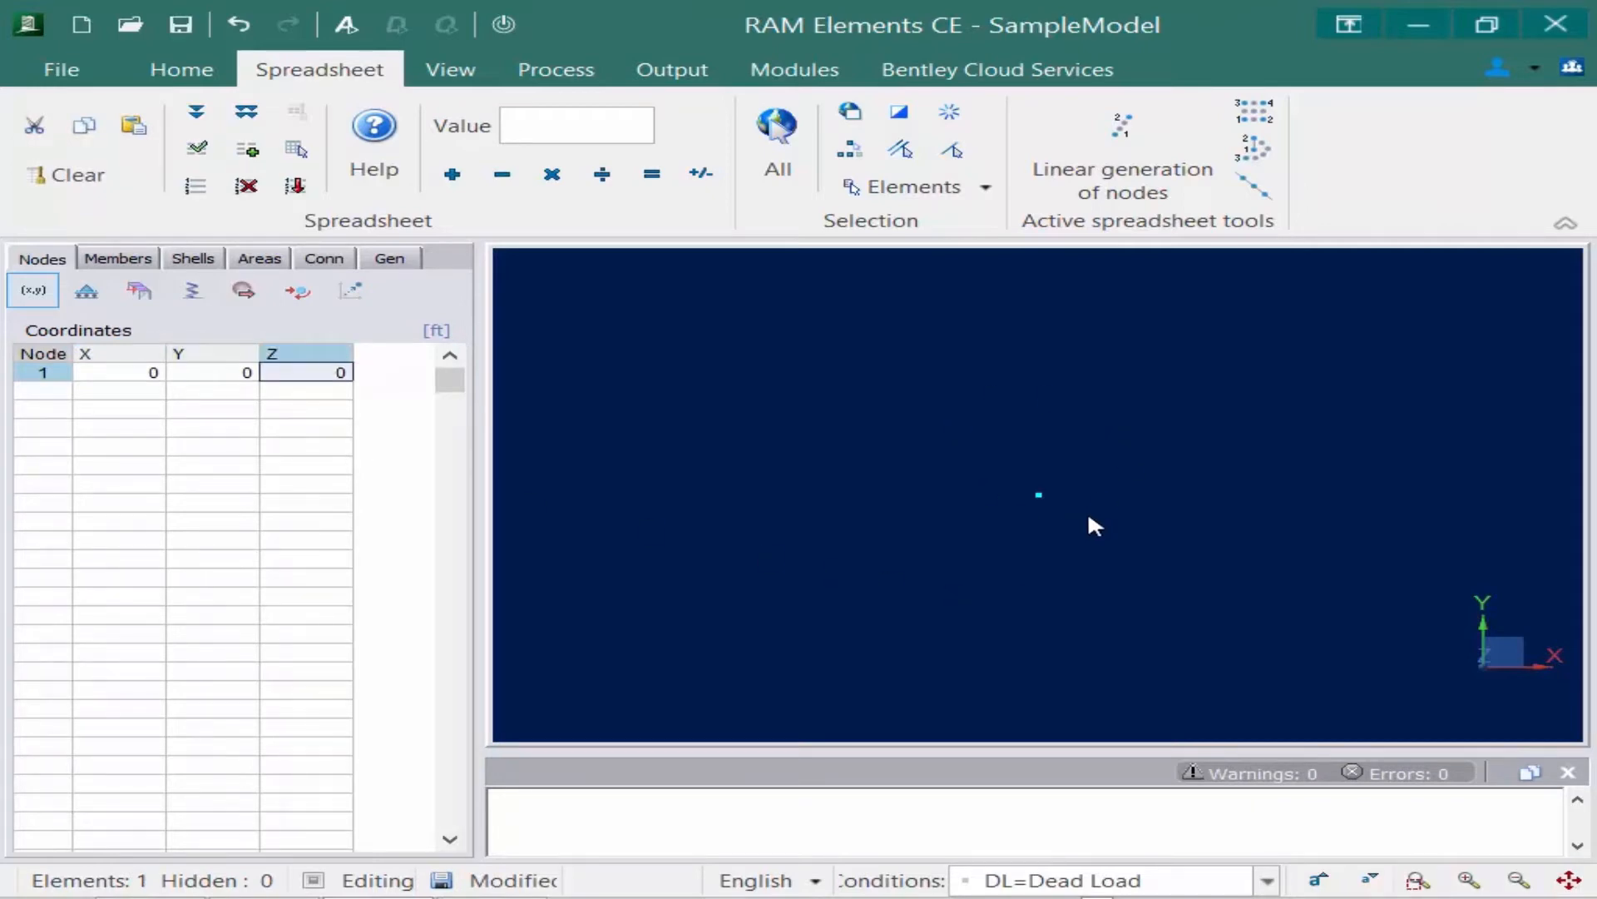
pyautogui.click(118, 389)
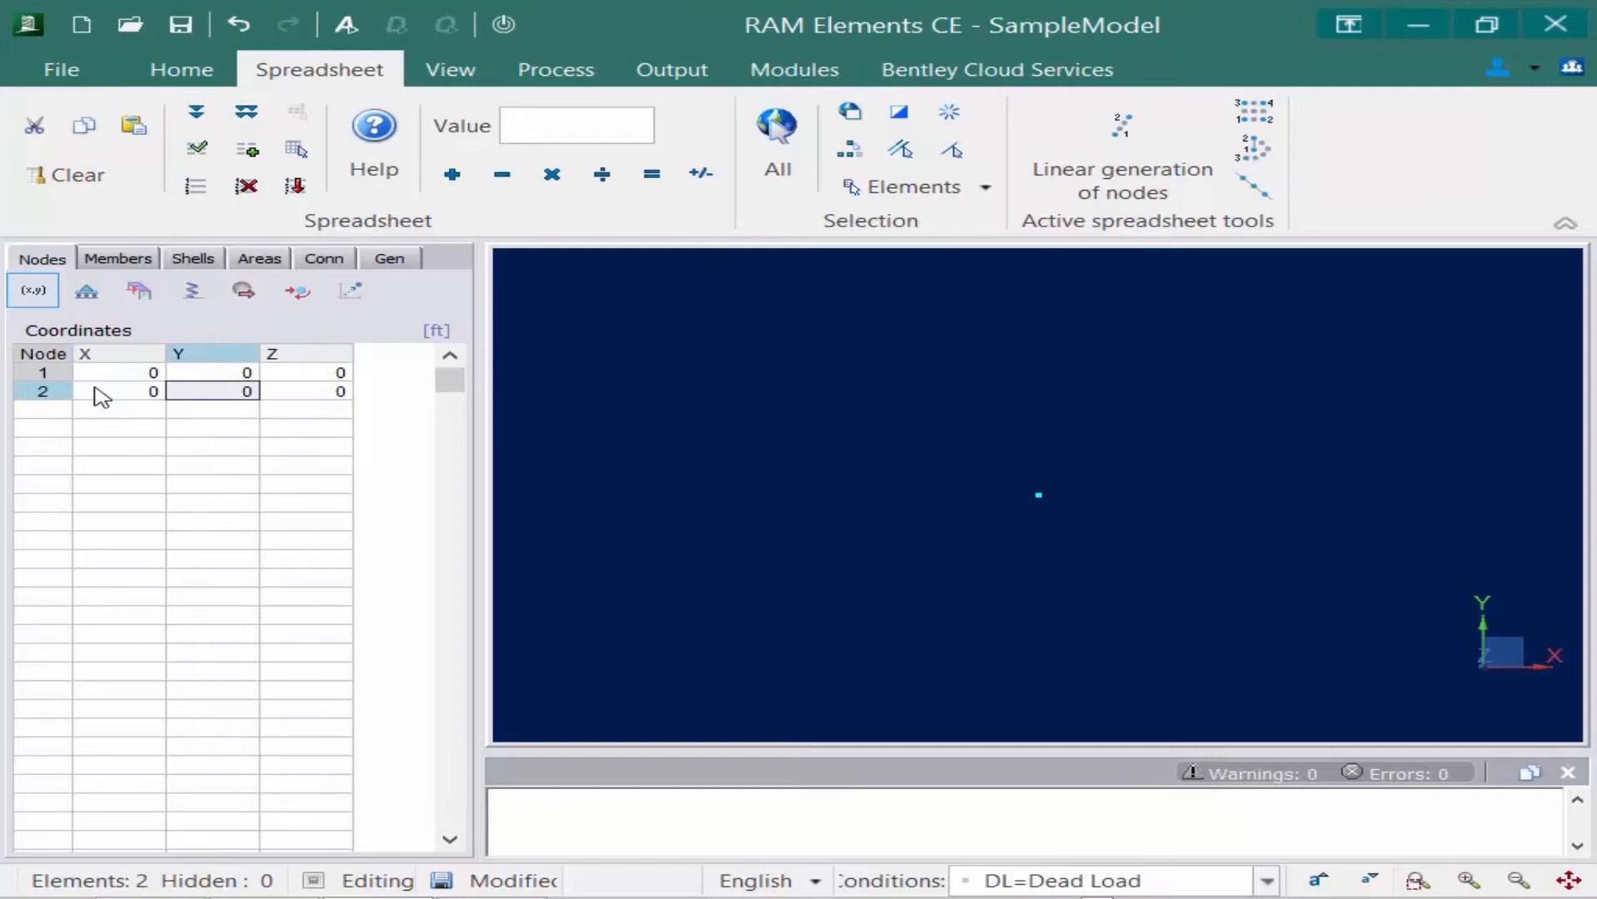
pyautogui.write('24')
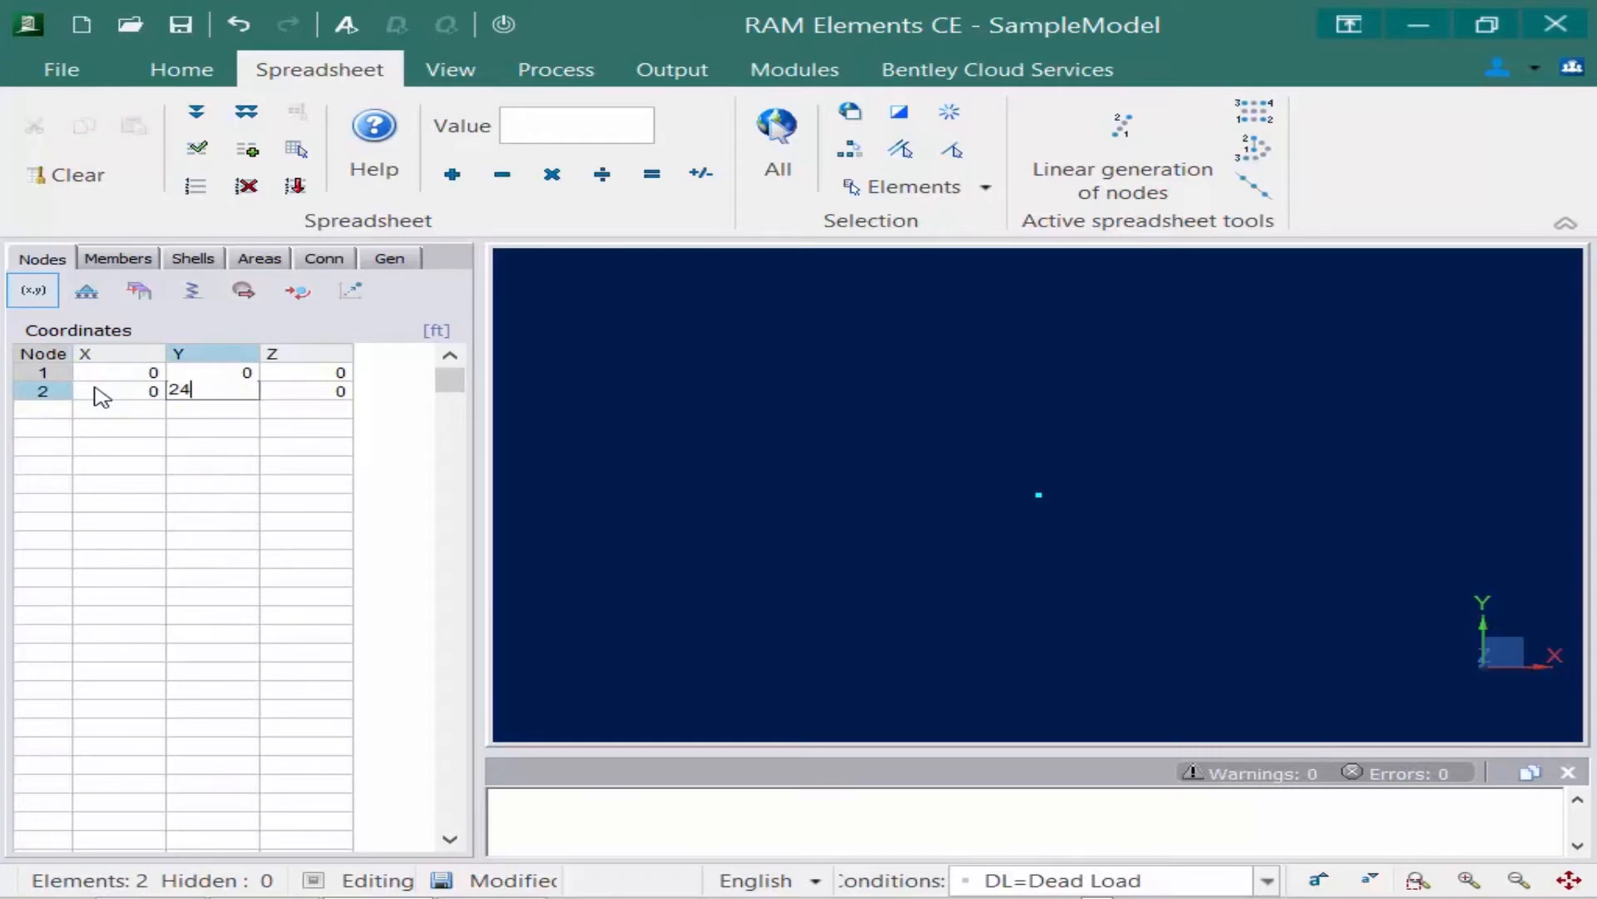
pyautogui.press('Return')
pyautogui.write('28.5')
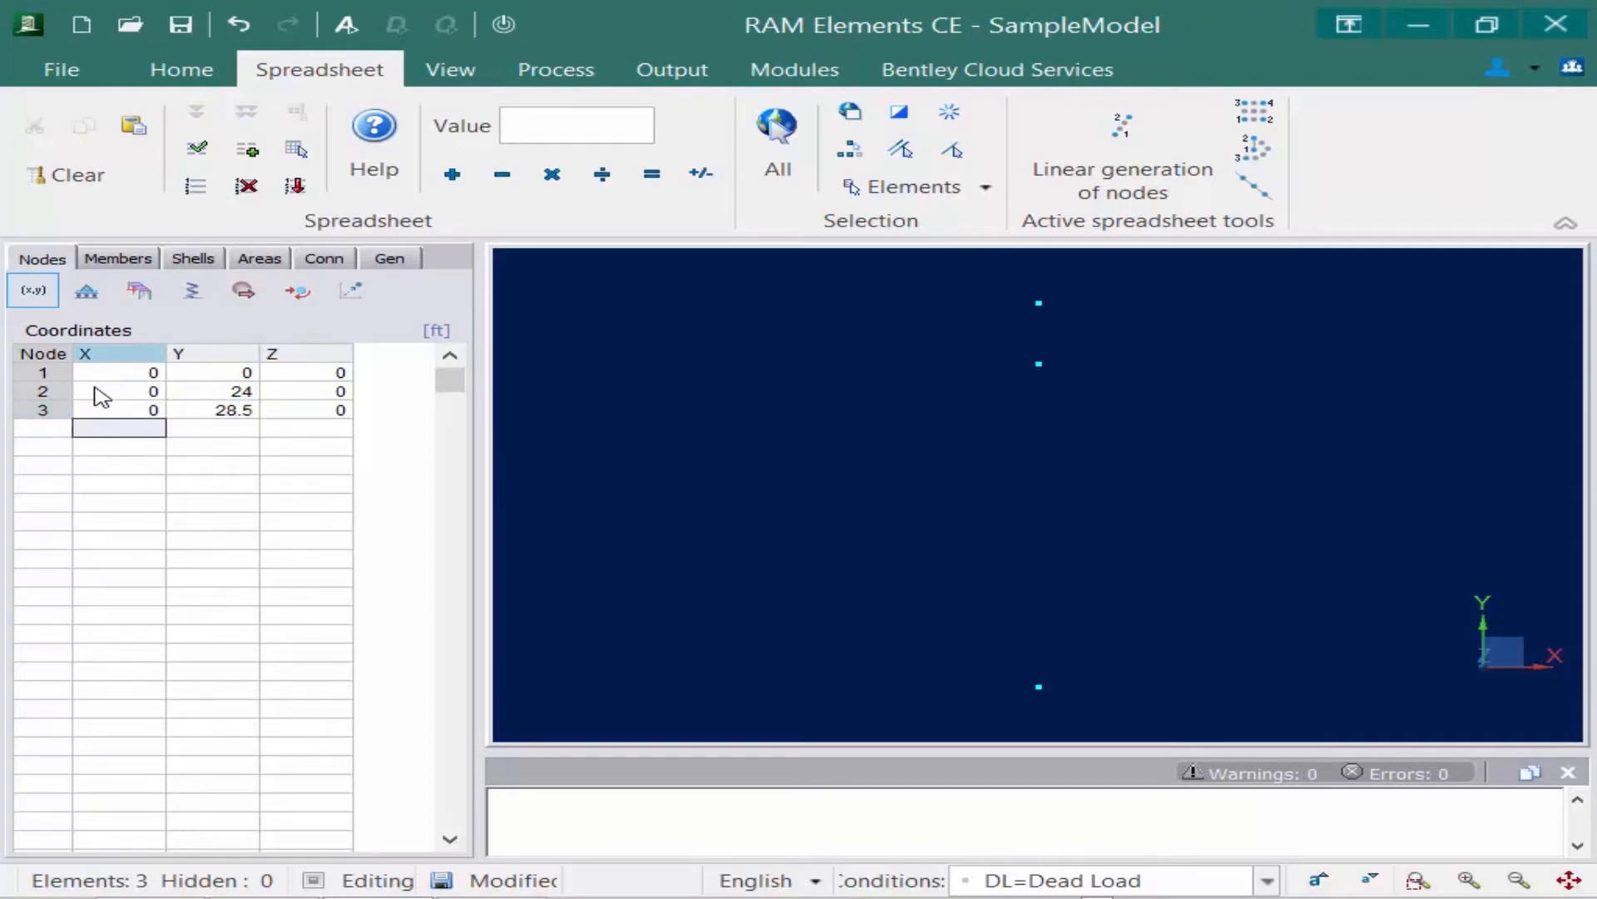
pyautogui.write('12')
pyautogui.click(213, 428)
pyautogui.write('30')
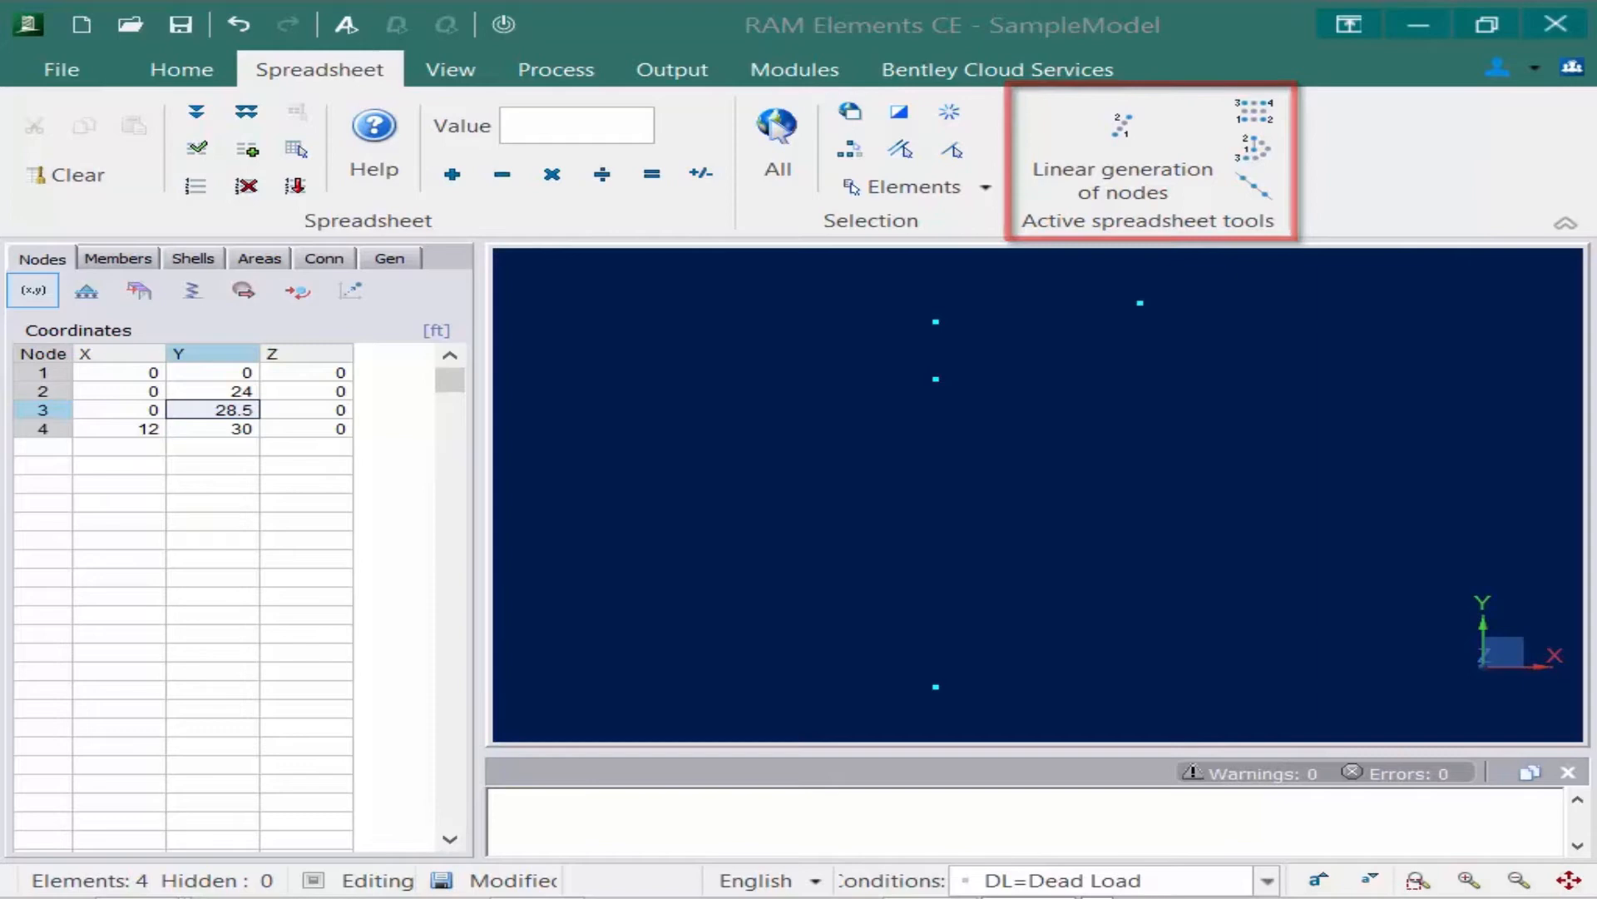
pyautogui.moveTo(1133, 171)
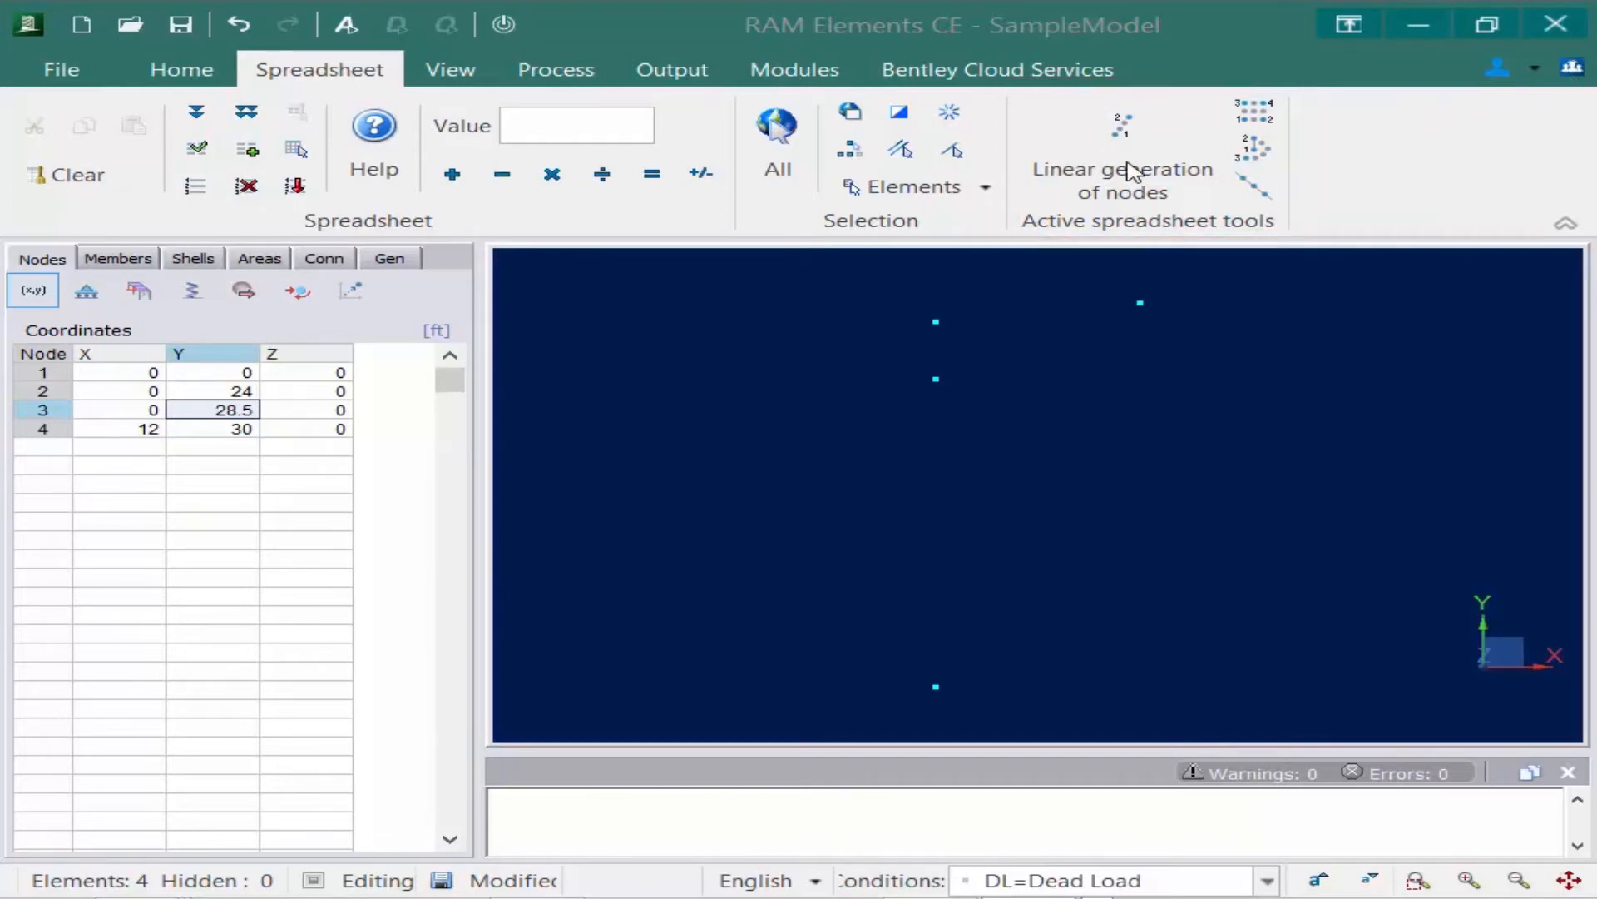
pyautogui.moveTo(1128, 165)
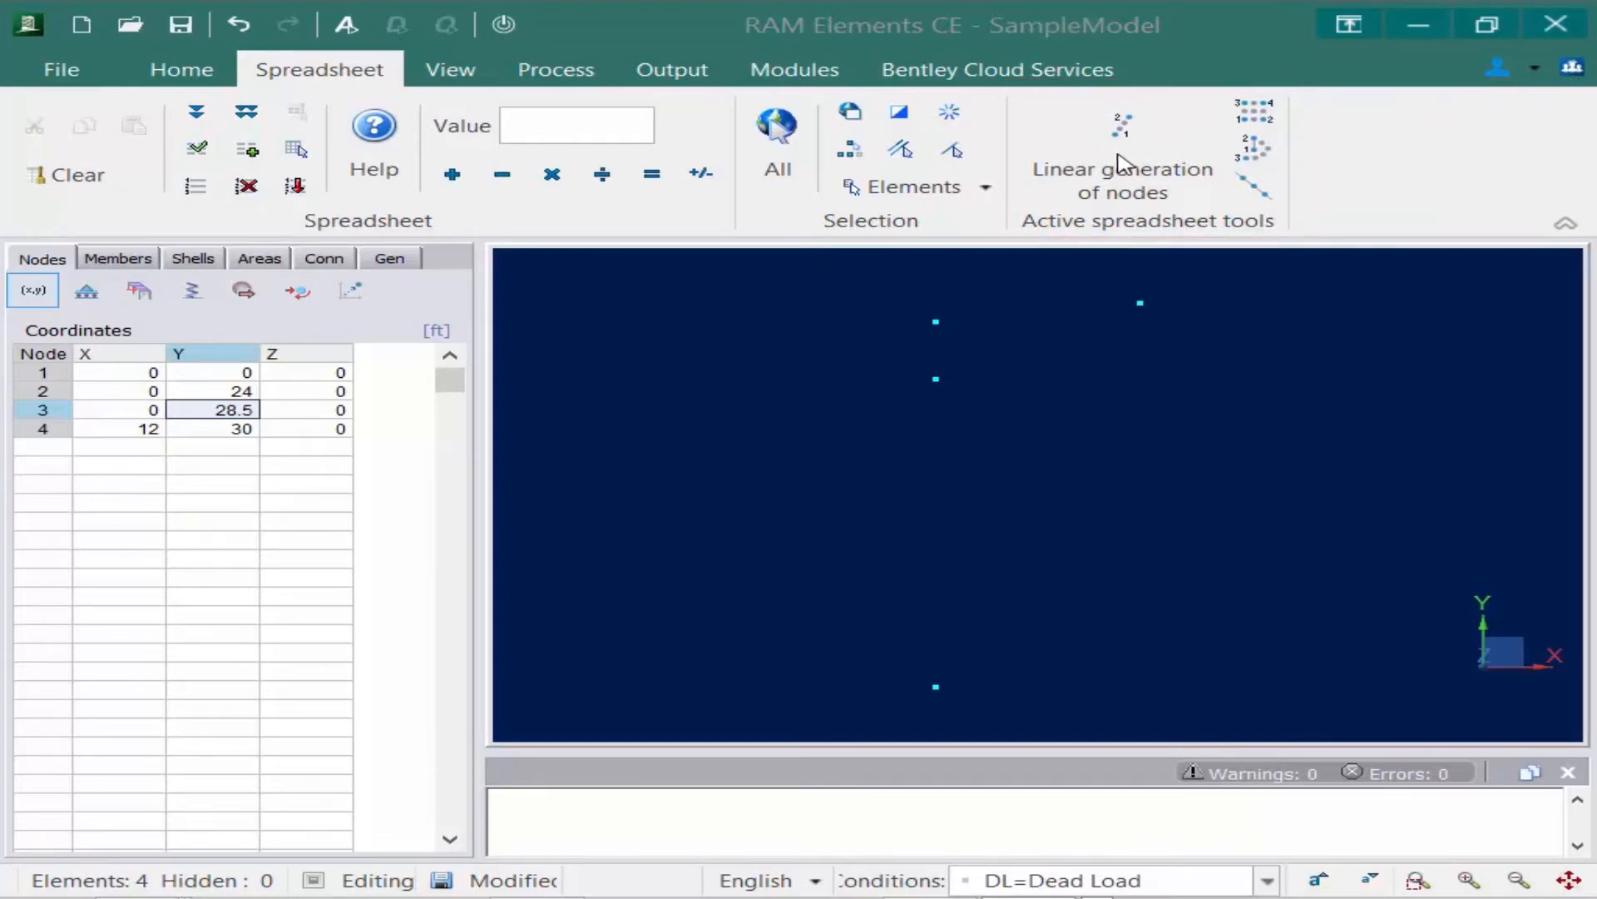
pyautogui.moveTo(1268, 317)
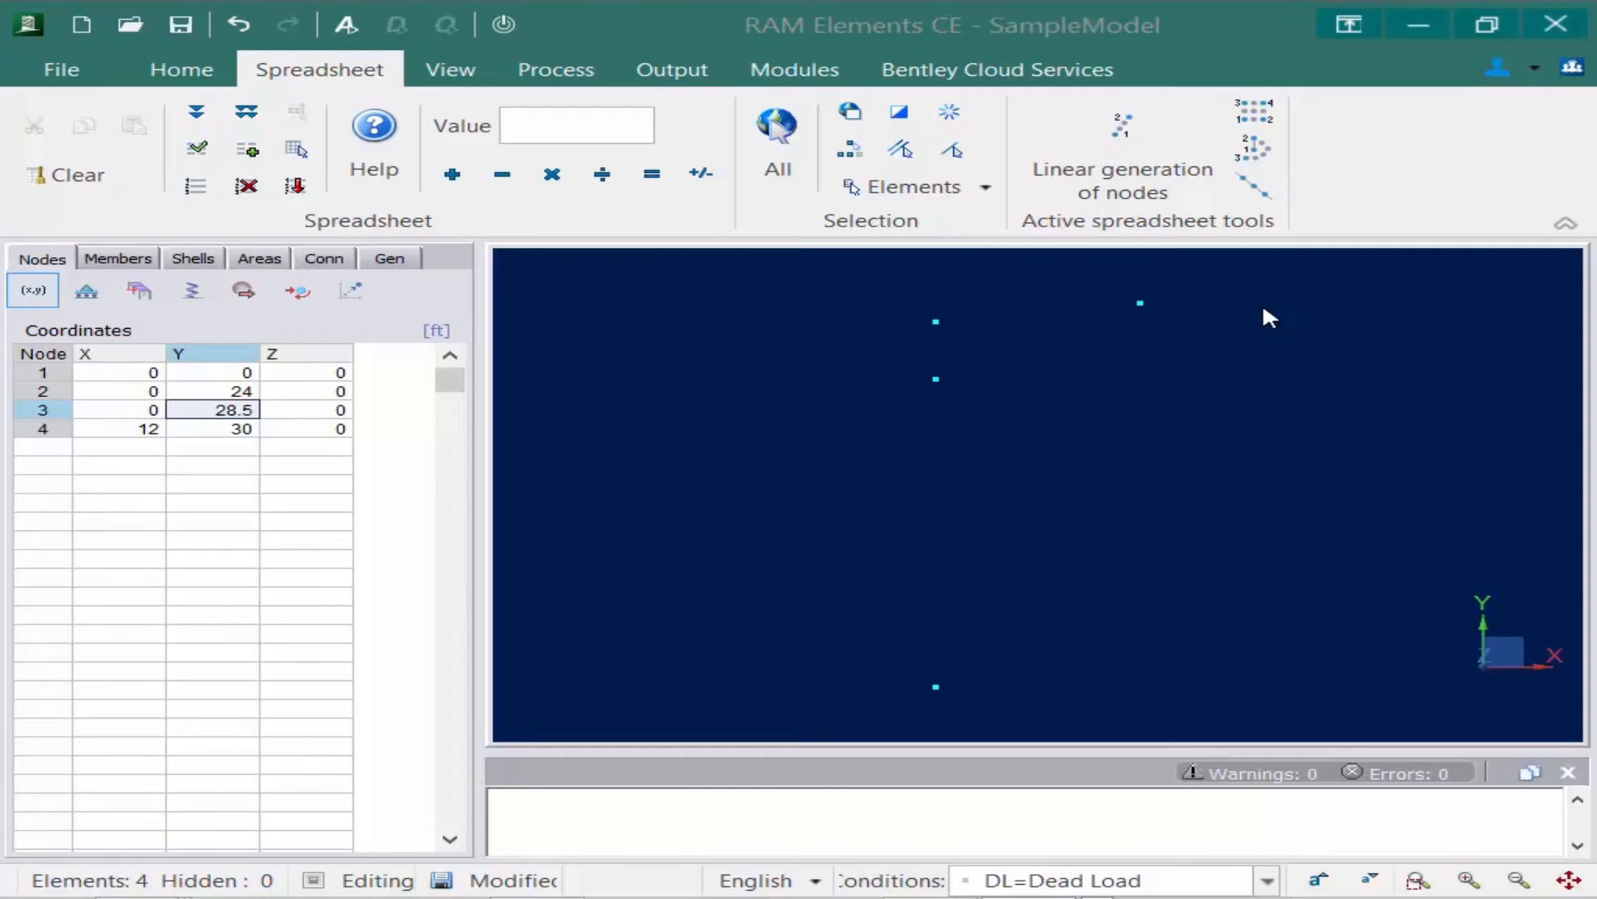
pyautogui.moveTo(1118, 138)
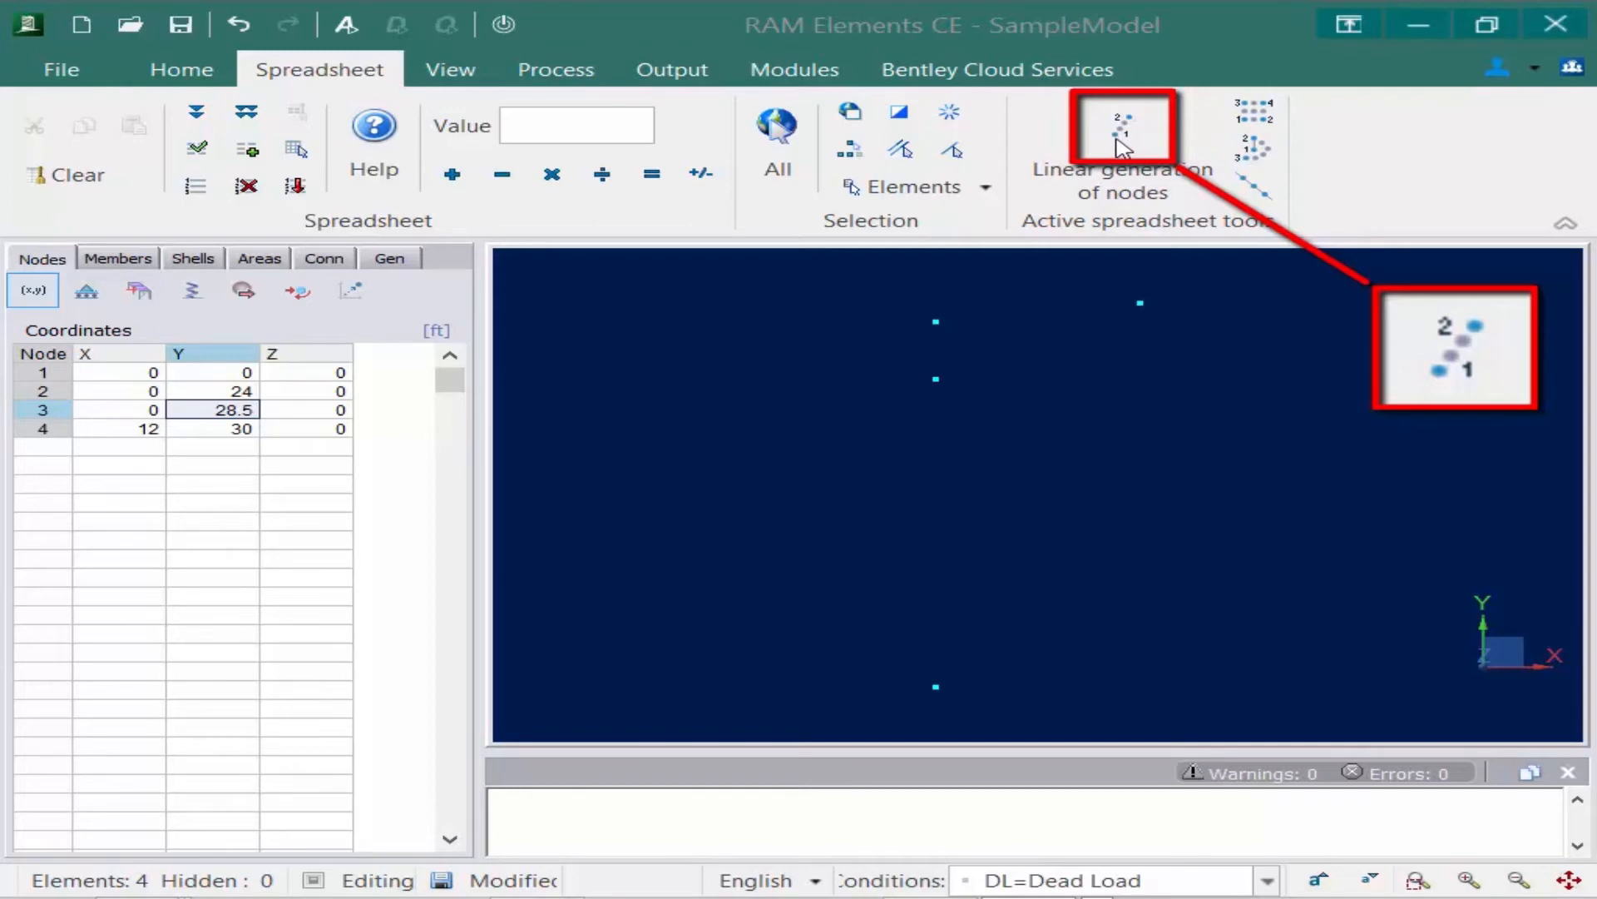
pyautogui.moveTo(1133, 140)
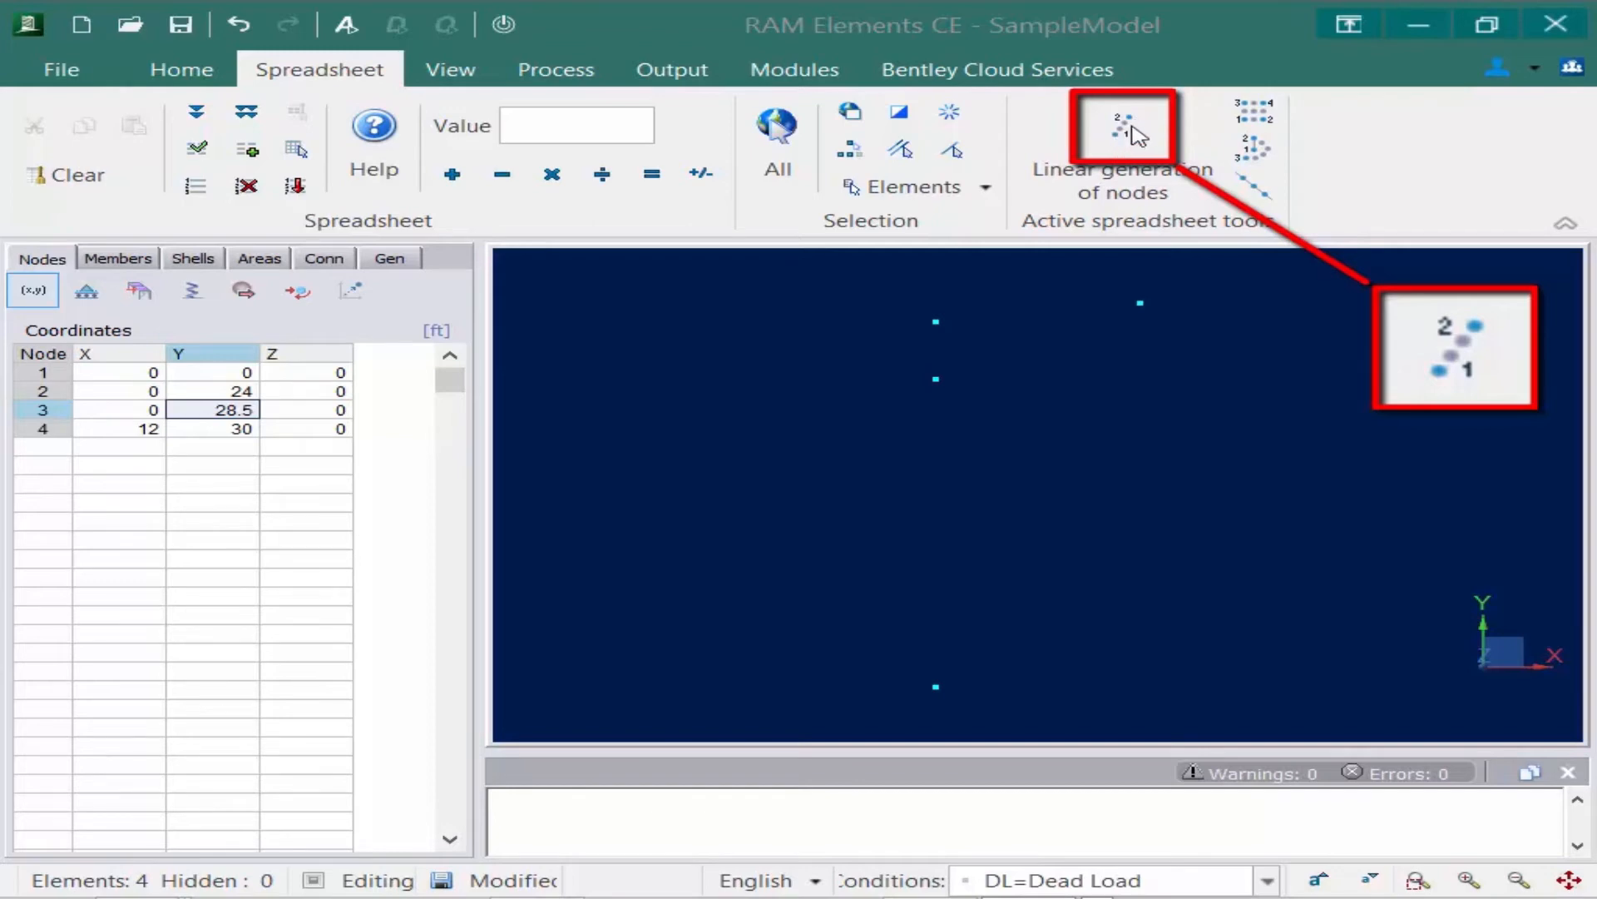
pyautogui.moveTo(1165, 122)
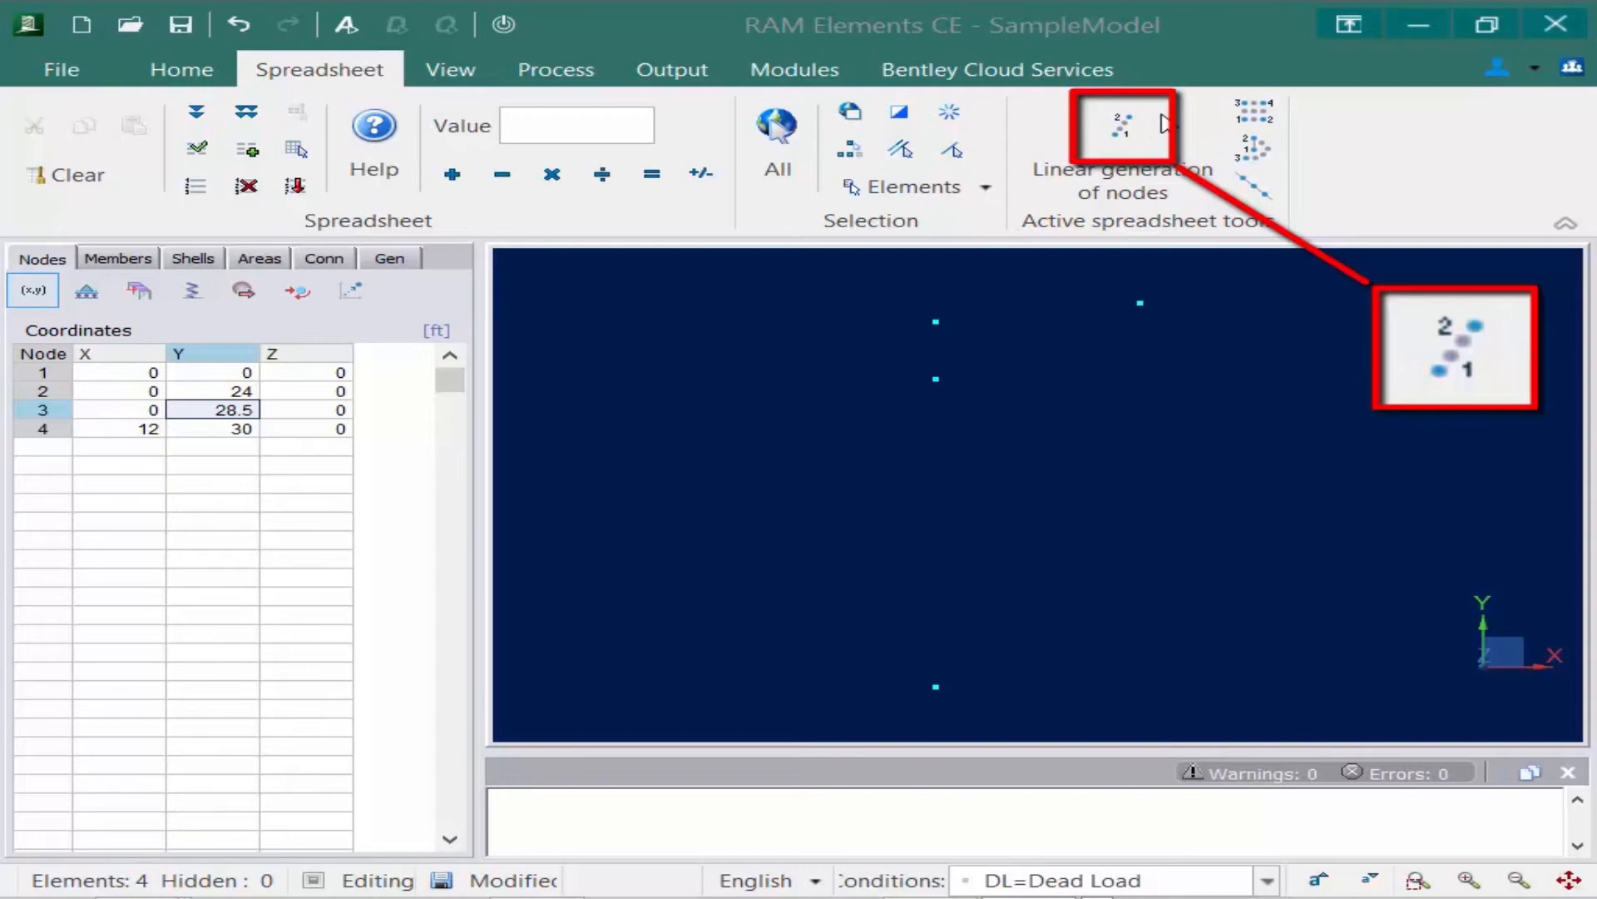
pyautogui.moveTo(1122, 140)
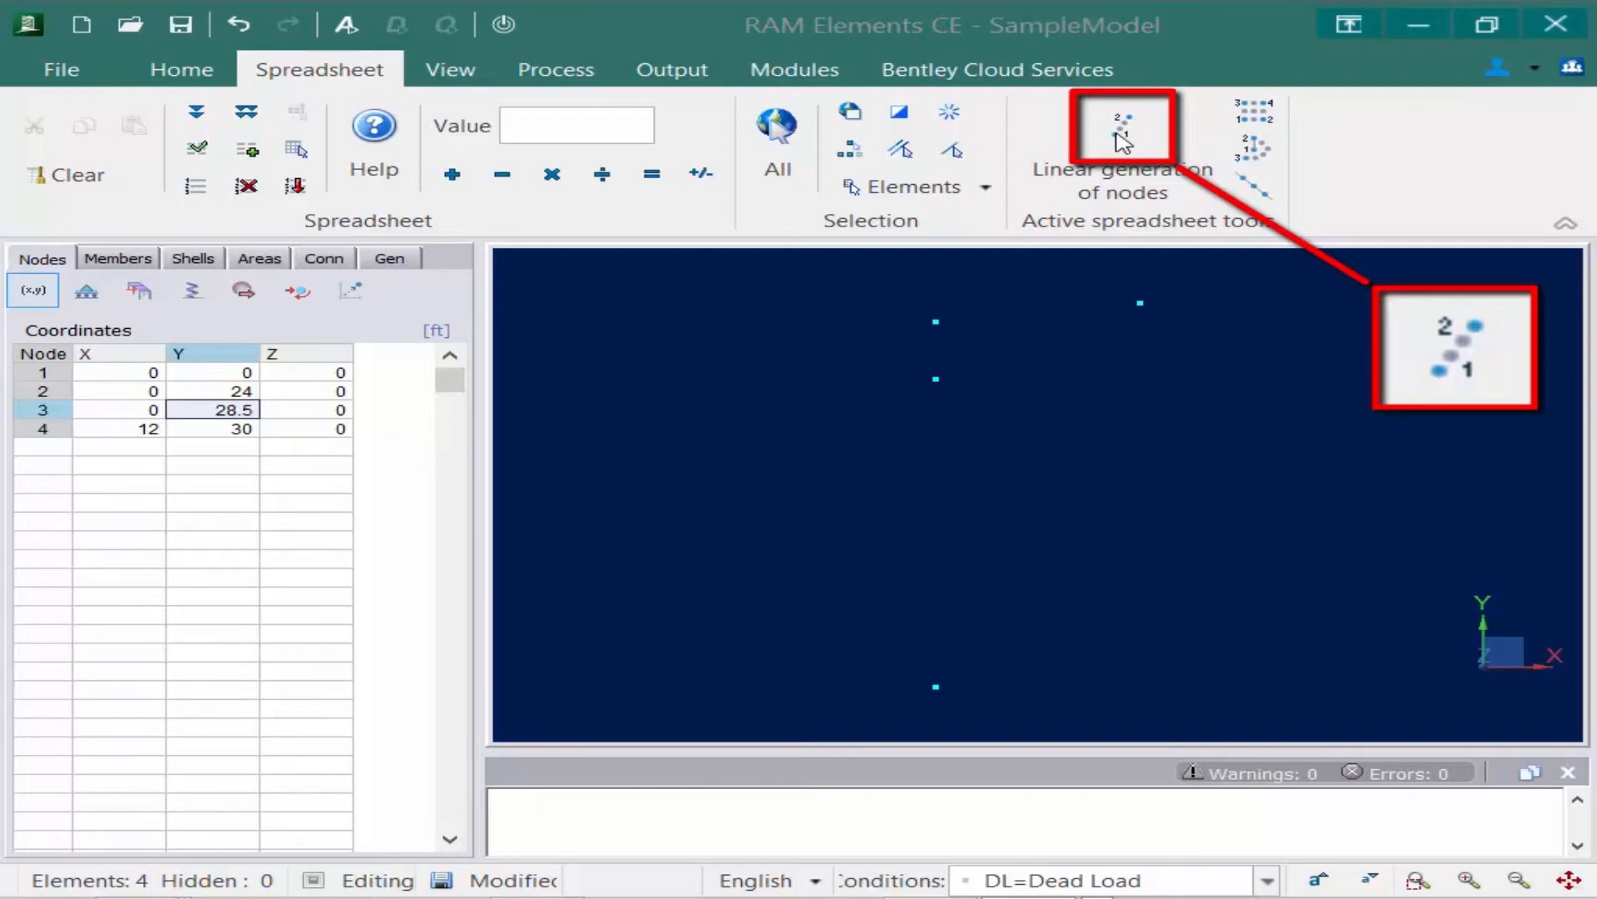
pyautogui.moveTo(1158, 140)
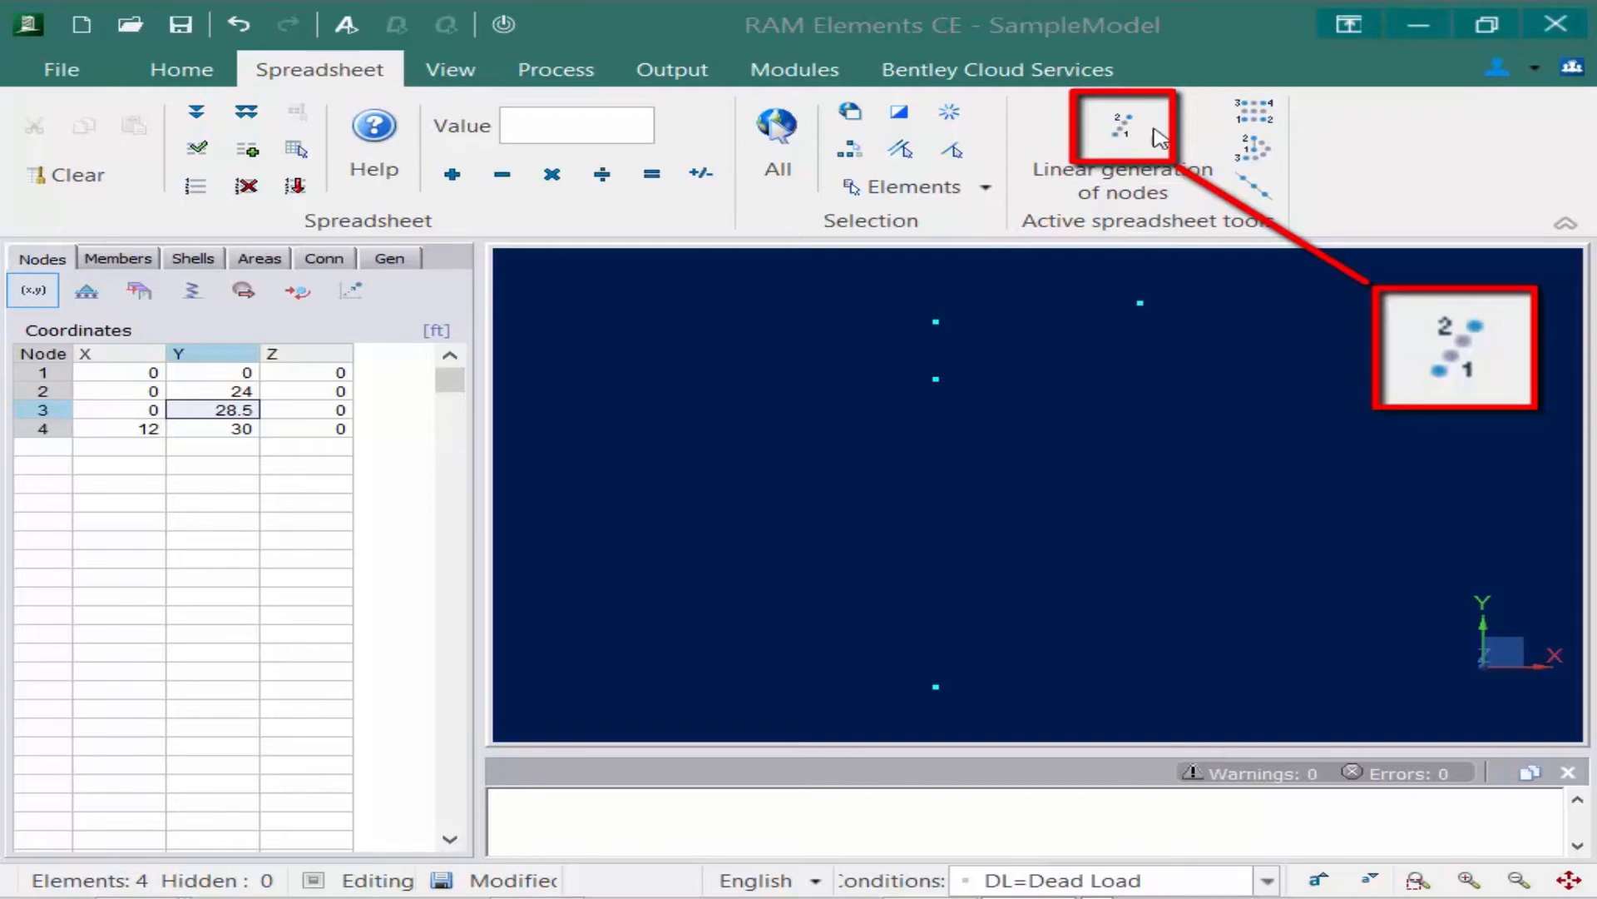
pyautogui.moveTo(1269, 133)
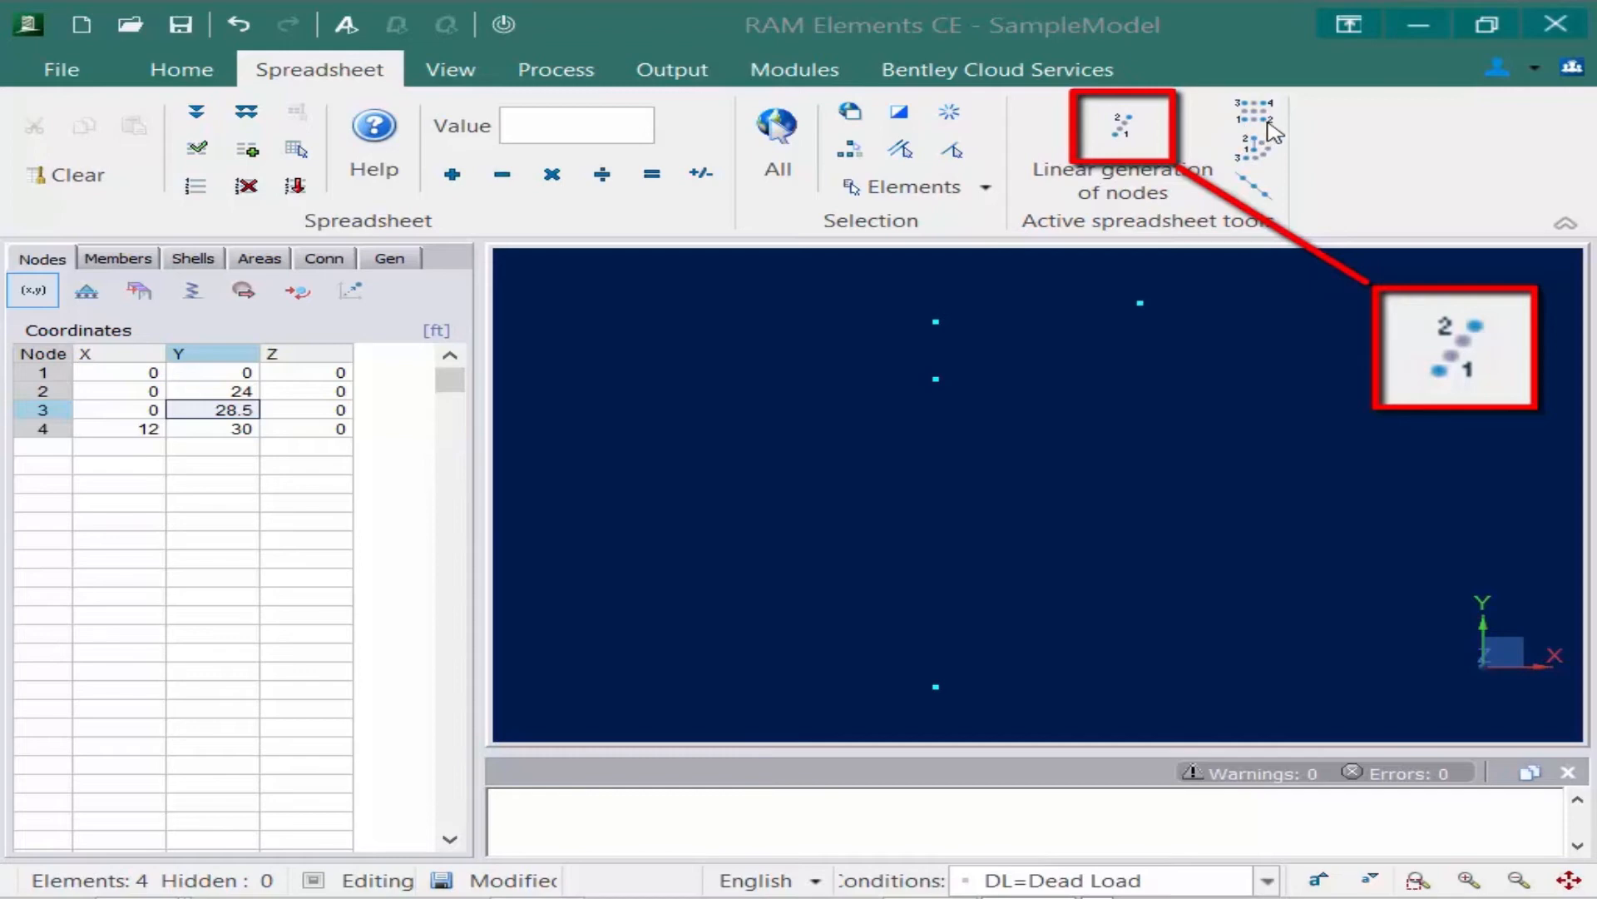
pyautogui.moveTo(1263, 133)
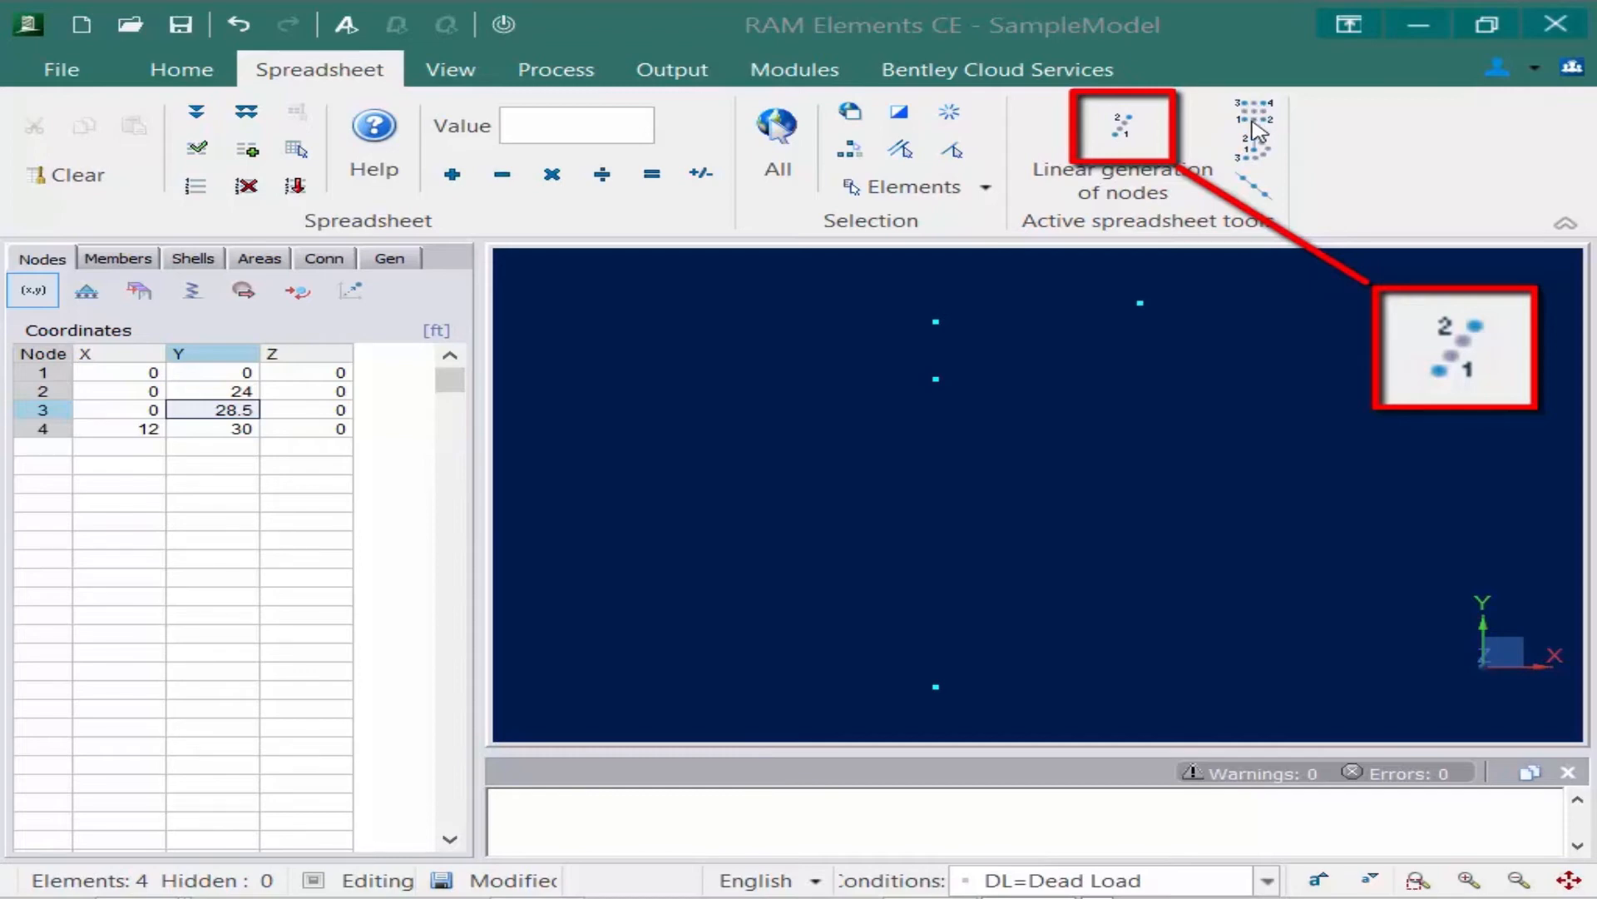
pyautogui.moveTo(1263, 133)
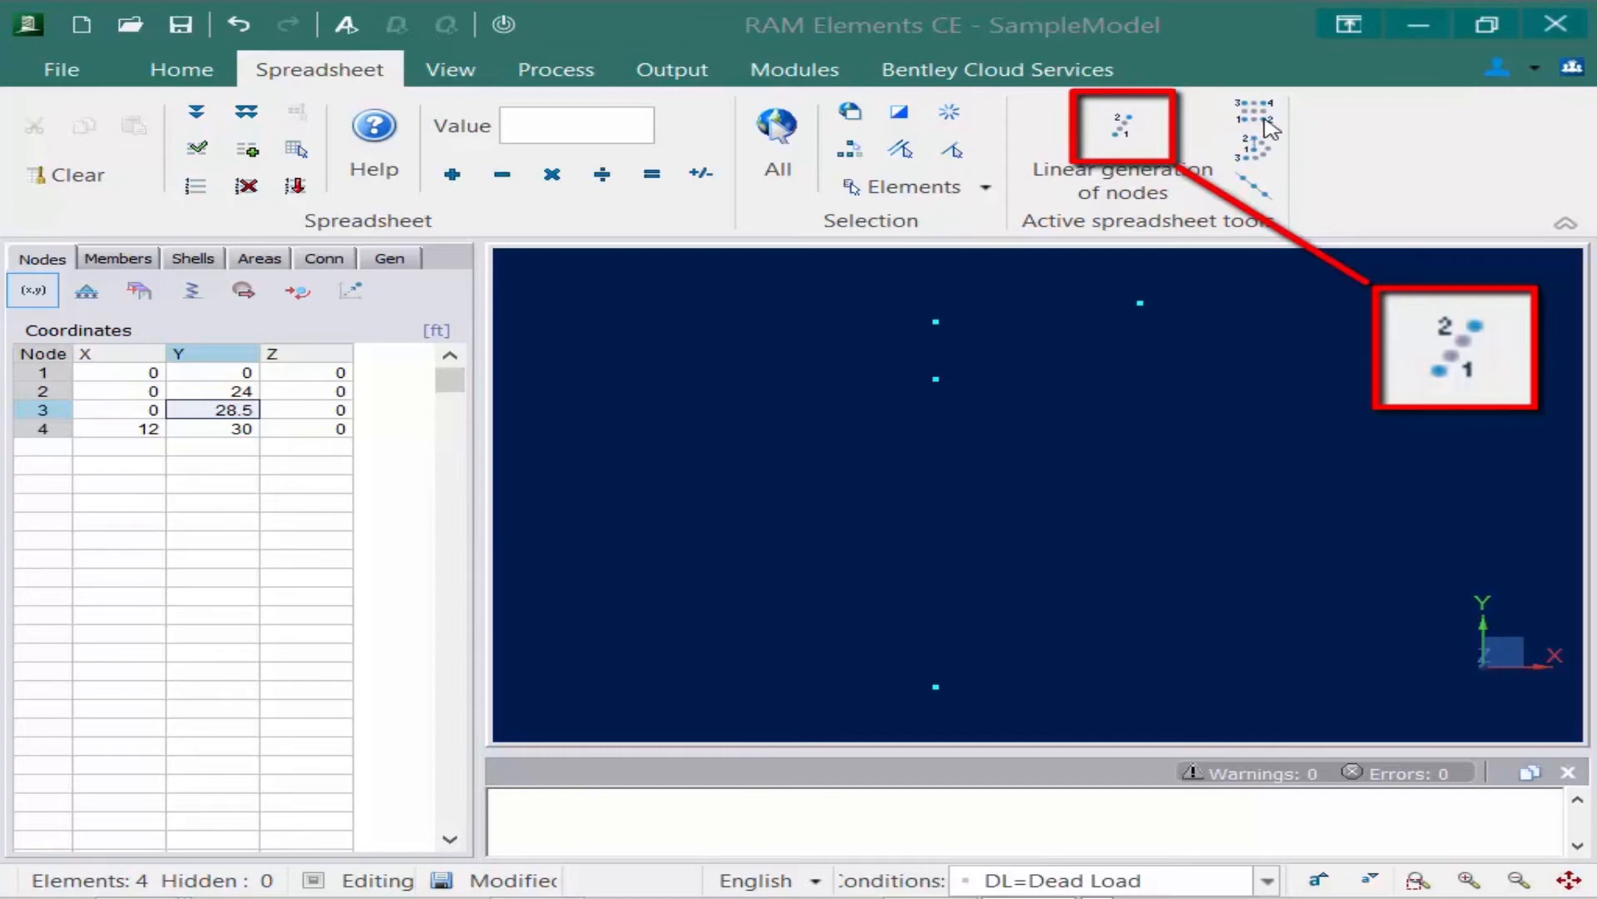
pyautogui.moveTo(1273, 120)
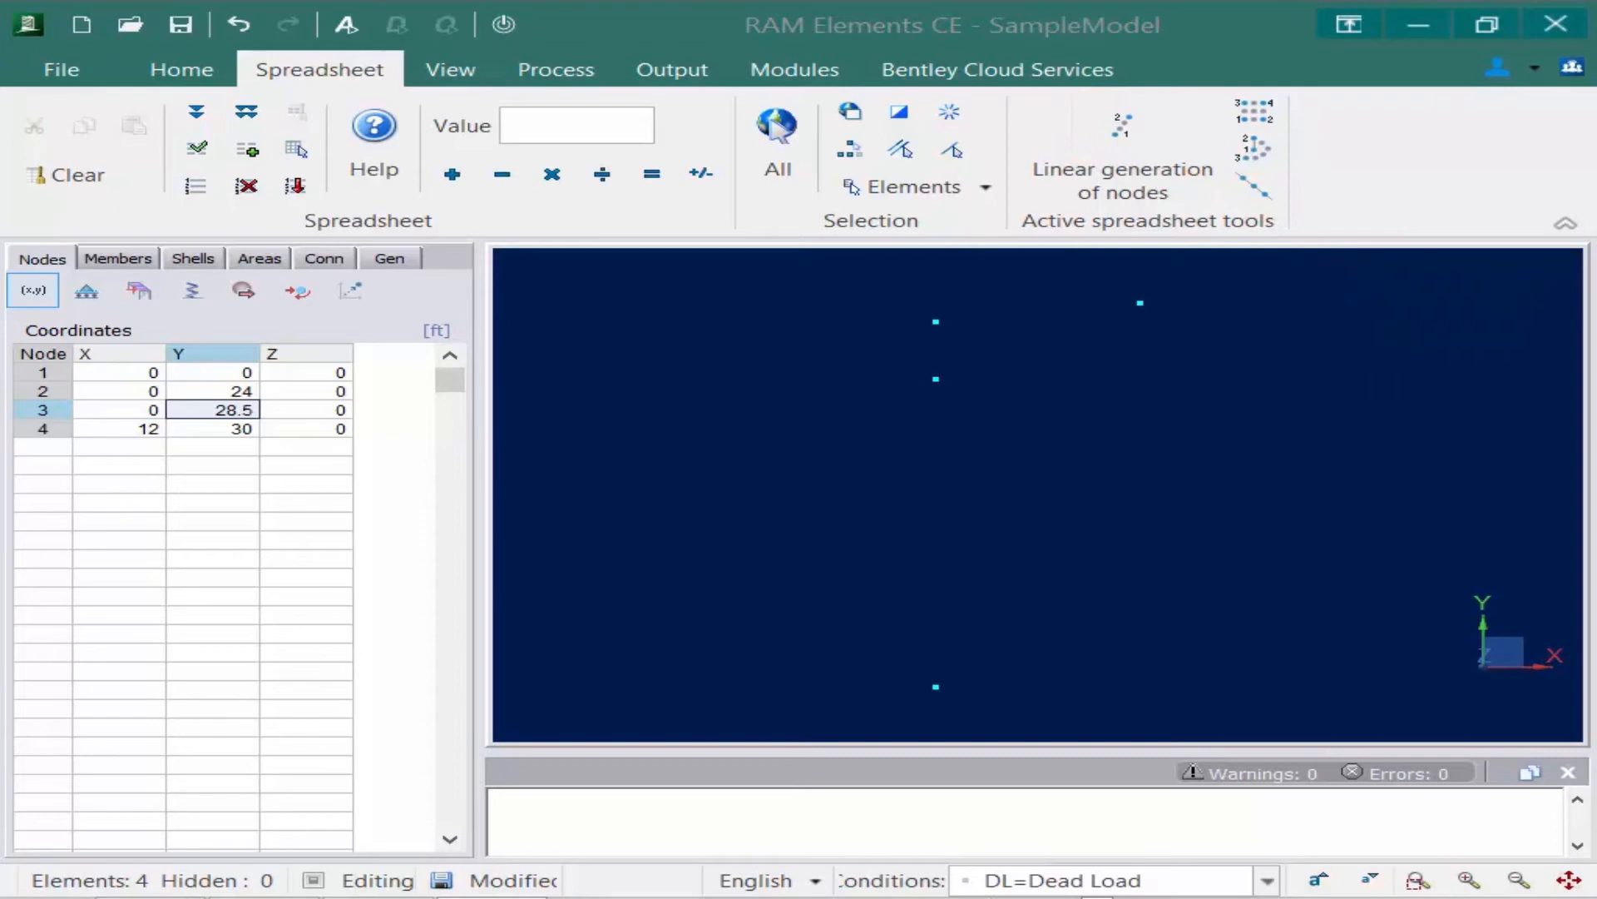
pyautogui.moveTo(882, 563)
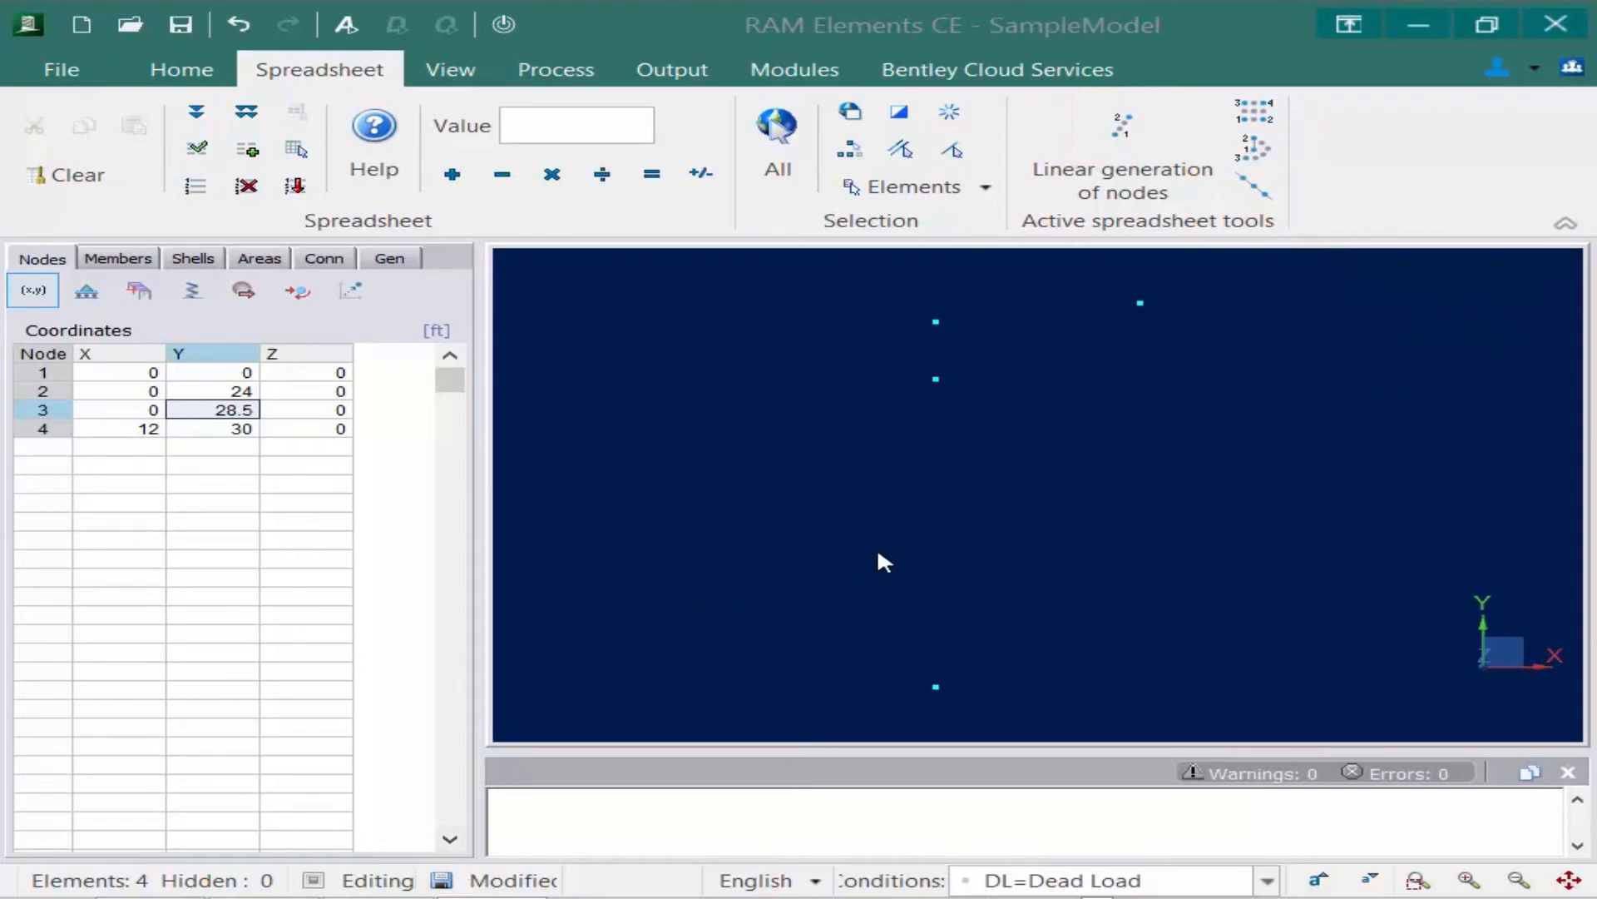
# Linearly generate 1 node between nodes 1 and 2, adding node 5 at Y 12.
pyautogui.click(65, 174)
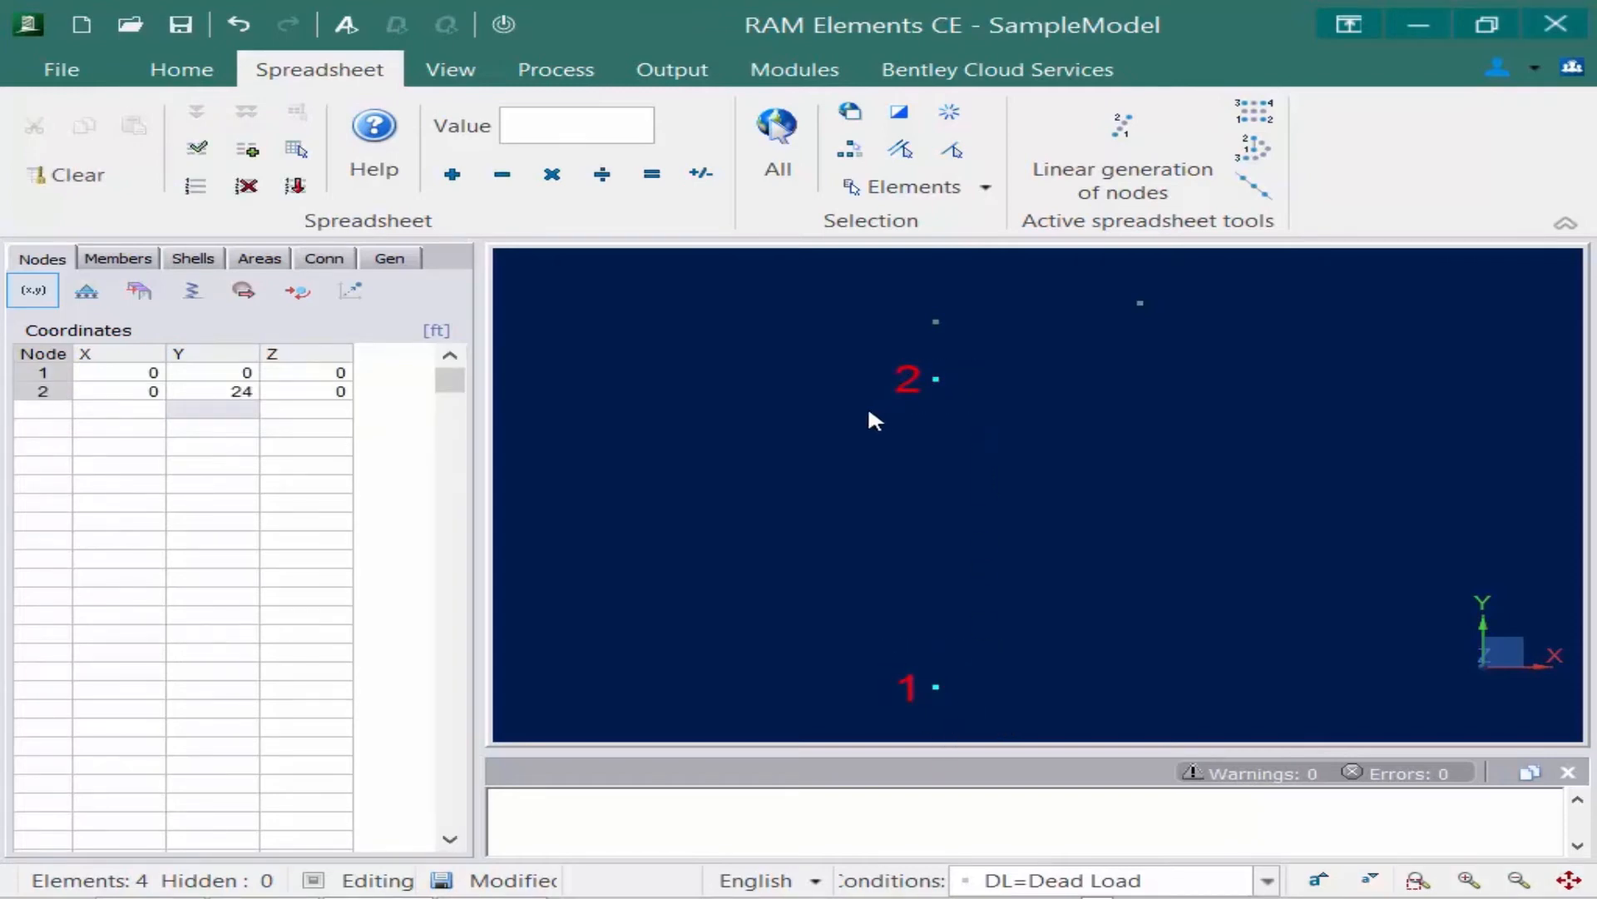
pyautogui.moveTo(1120, 153)
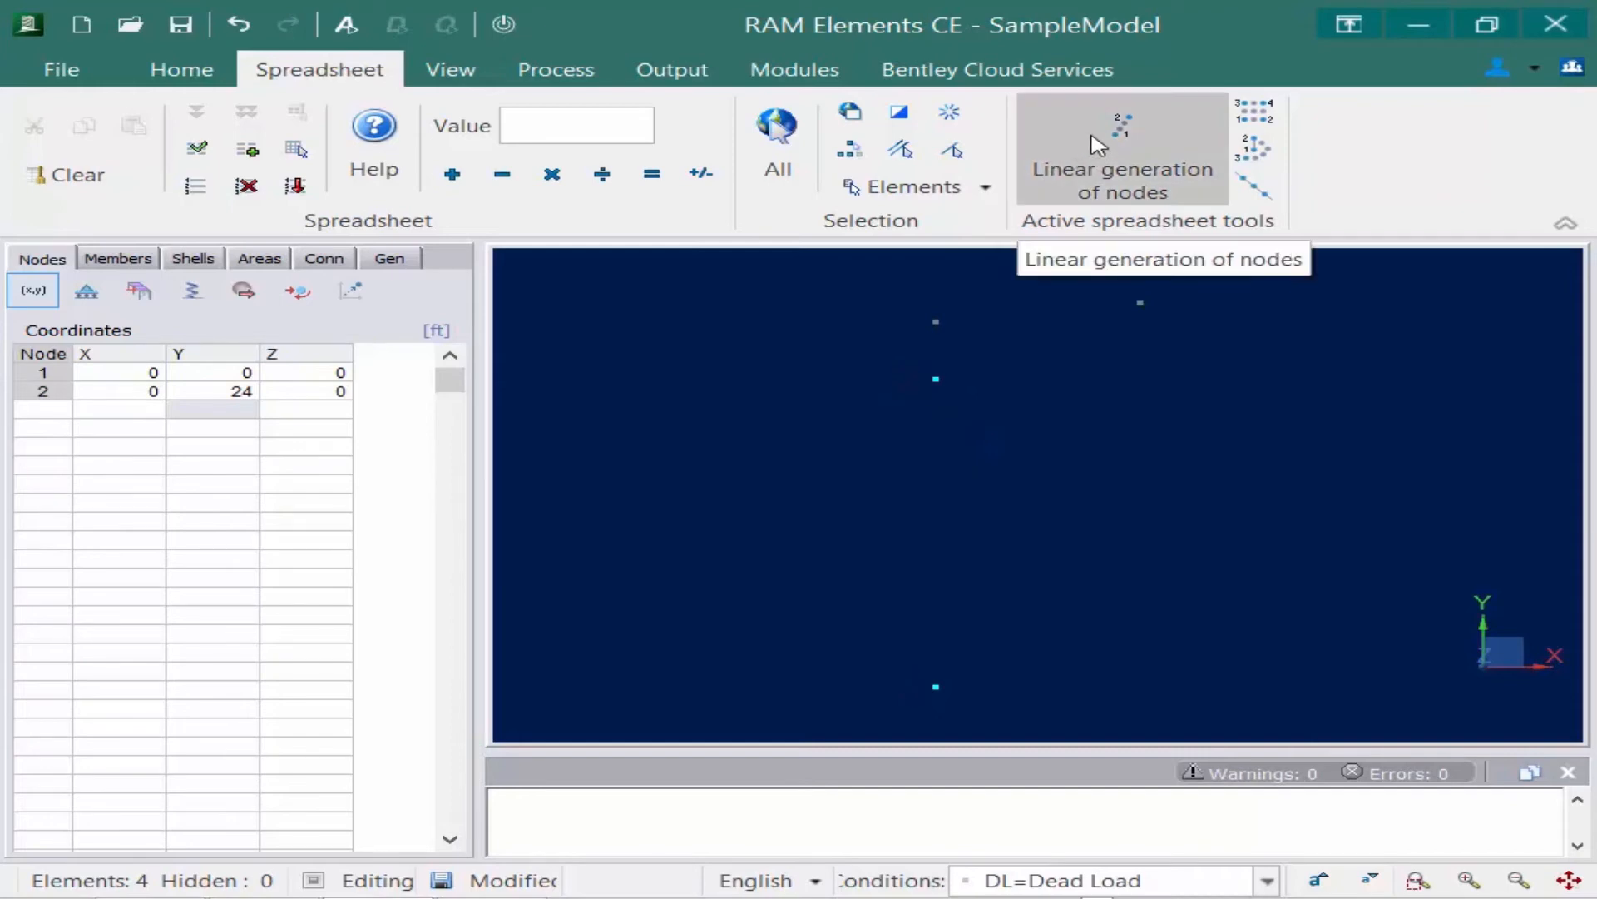
pyautogui.click(1119, 163)
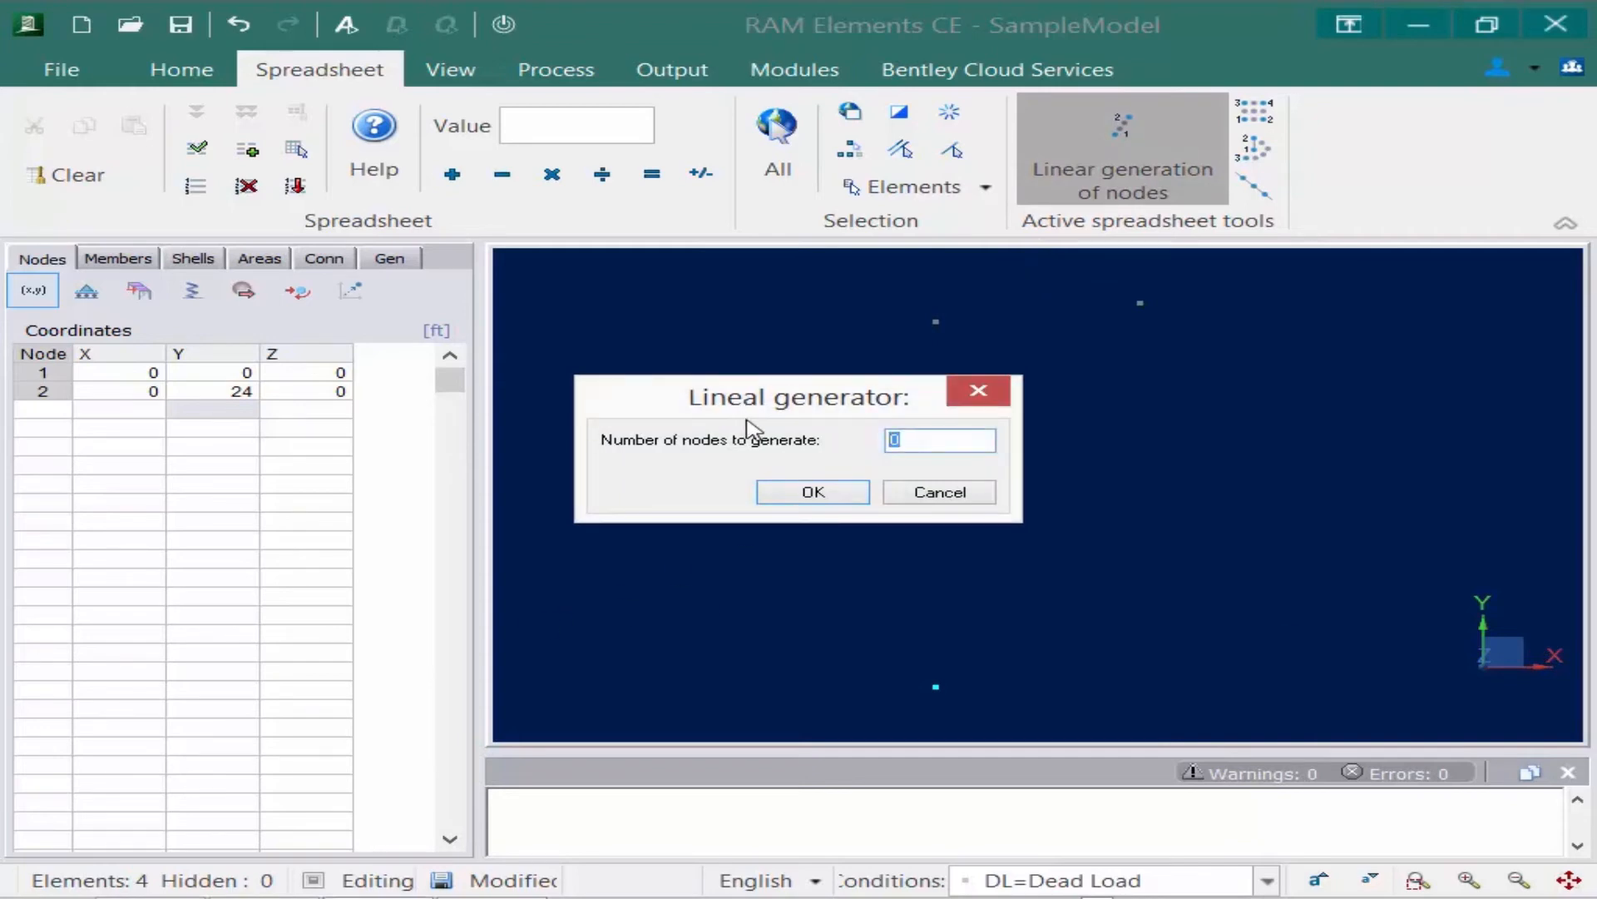
pyautogui.moveTo(965, 565)
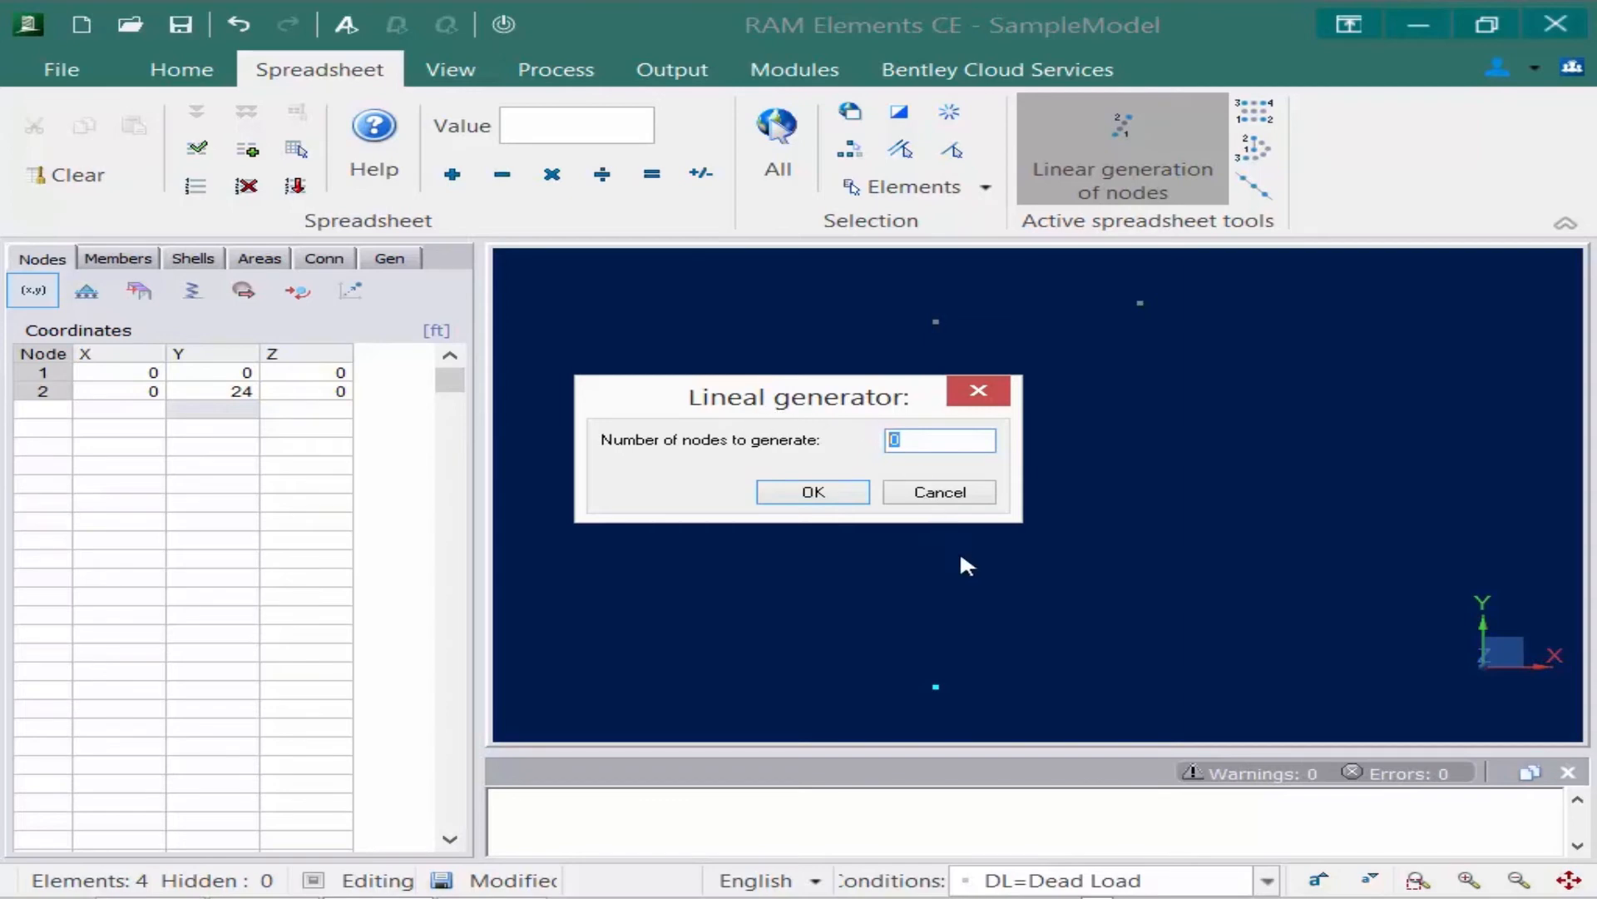
pyautogui.moveTo(782, 431)
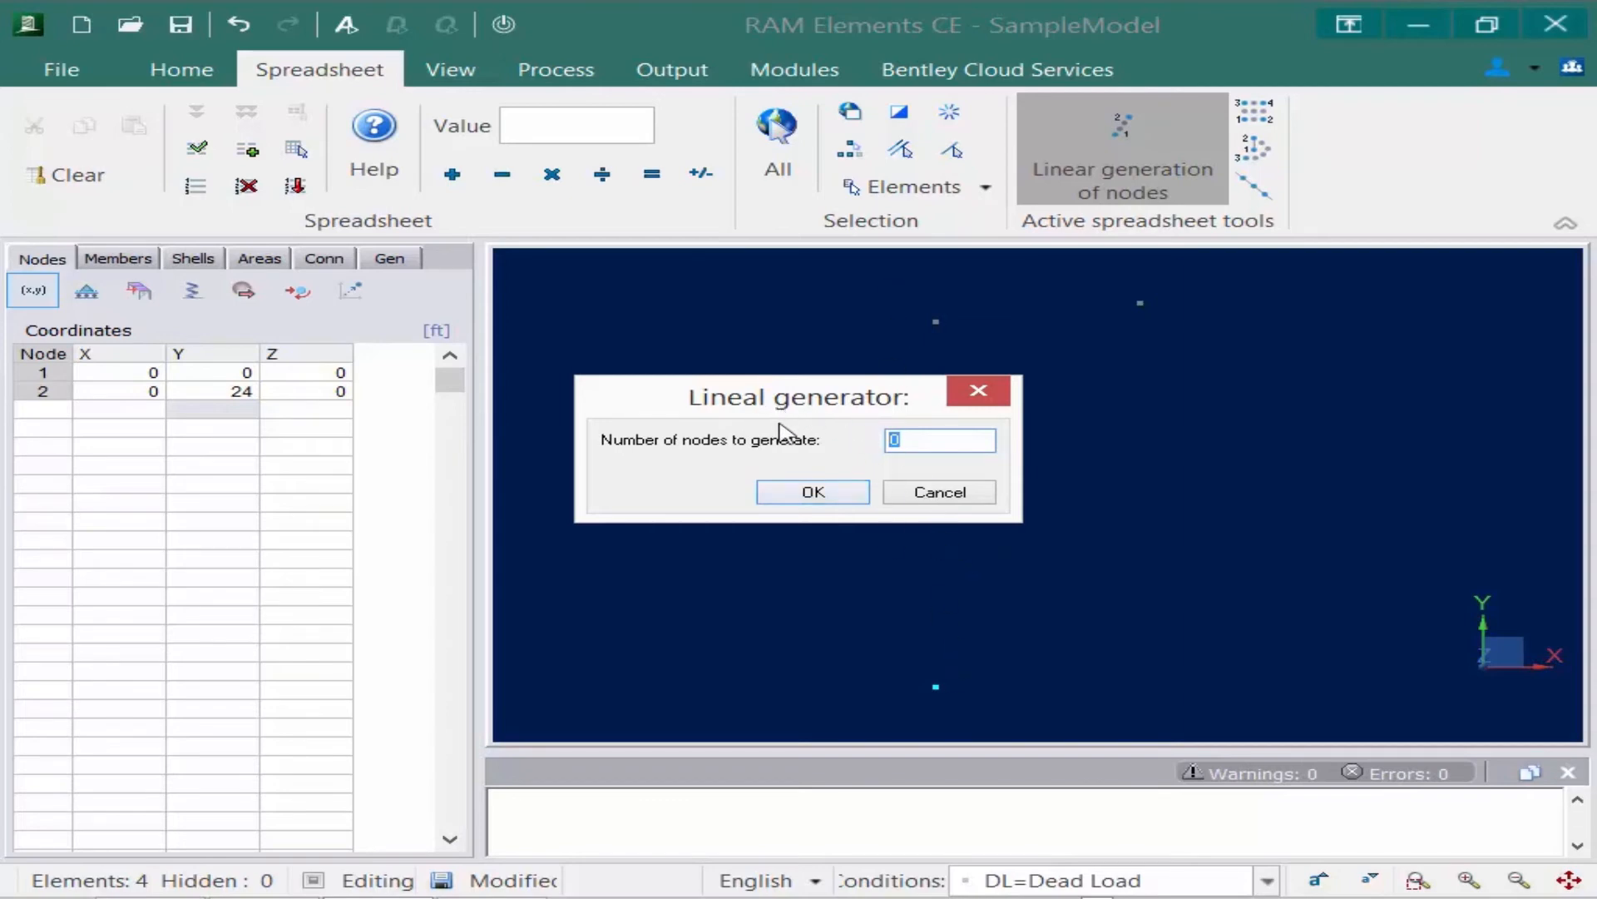
pyautogui.moveTo(812, 493)
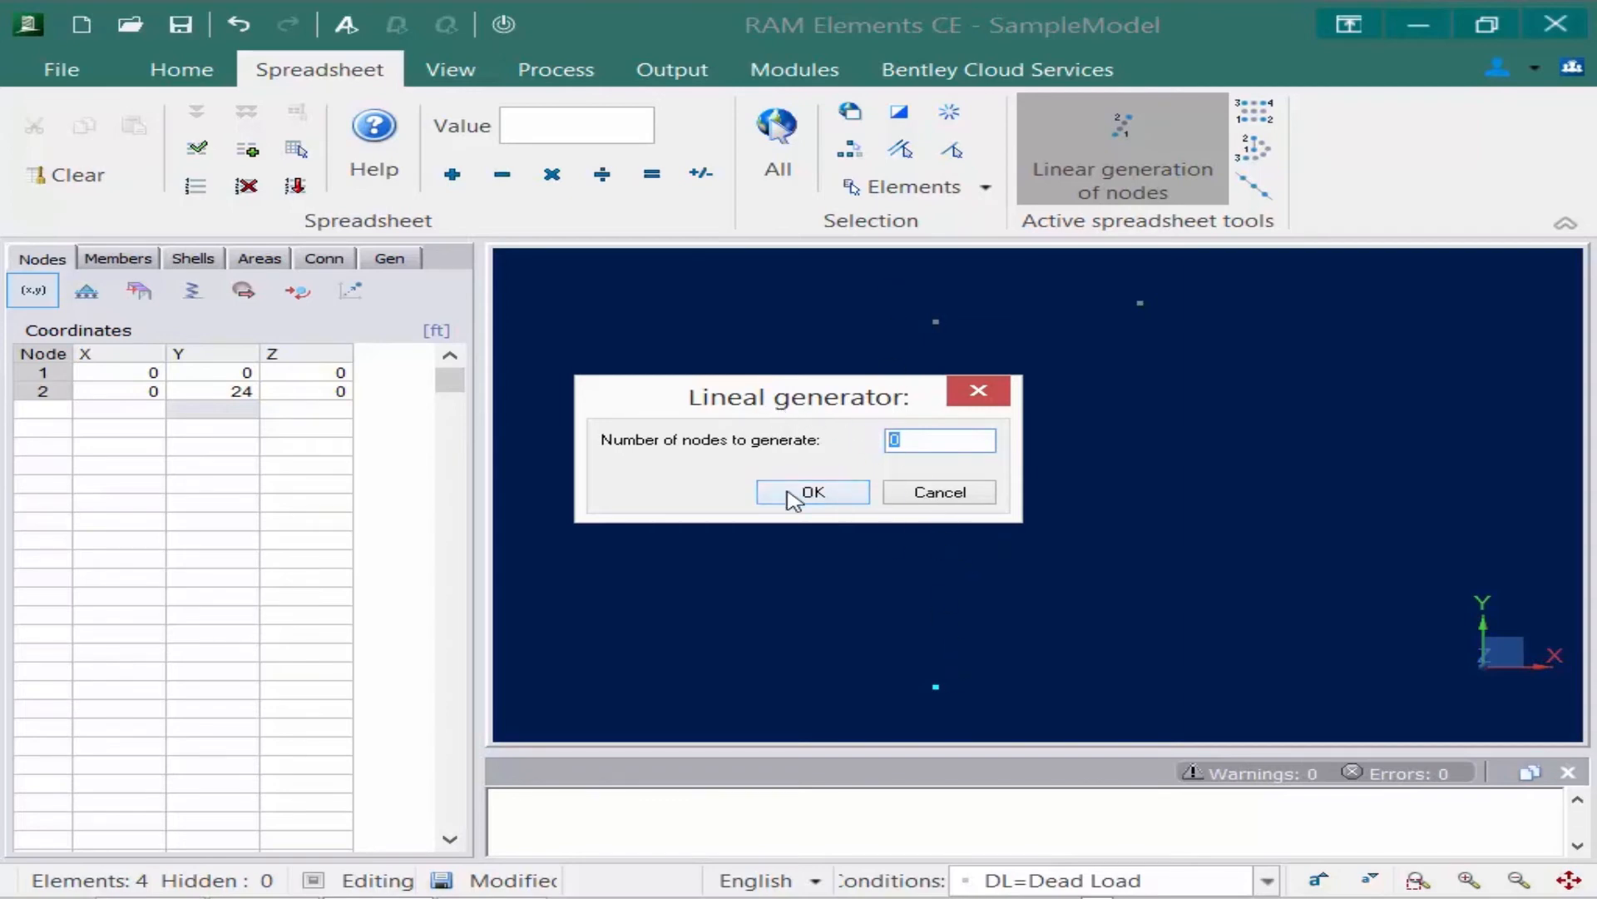
pyautogui.write('1')
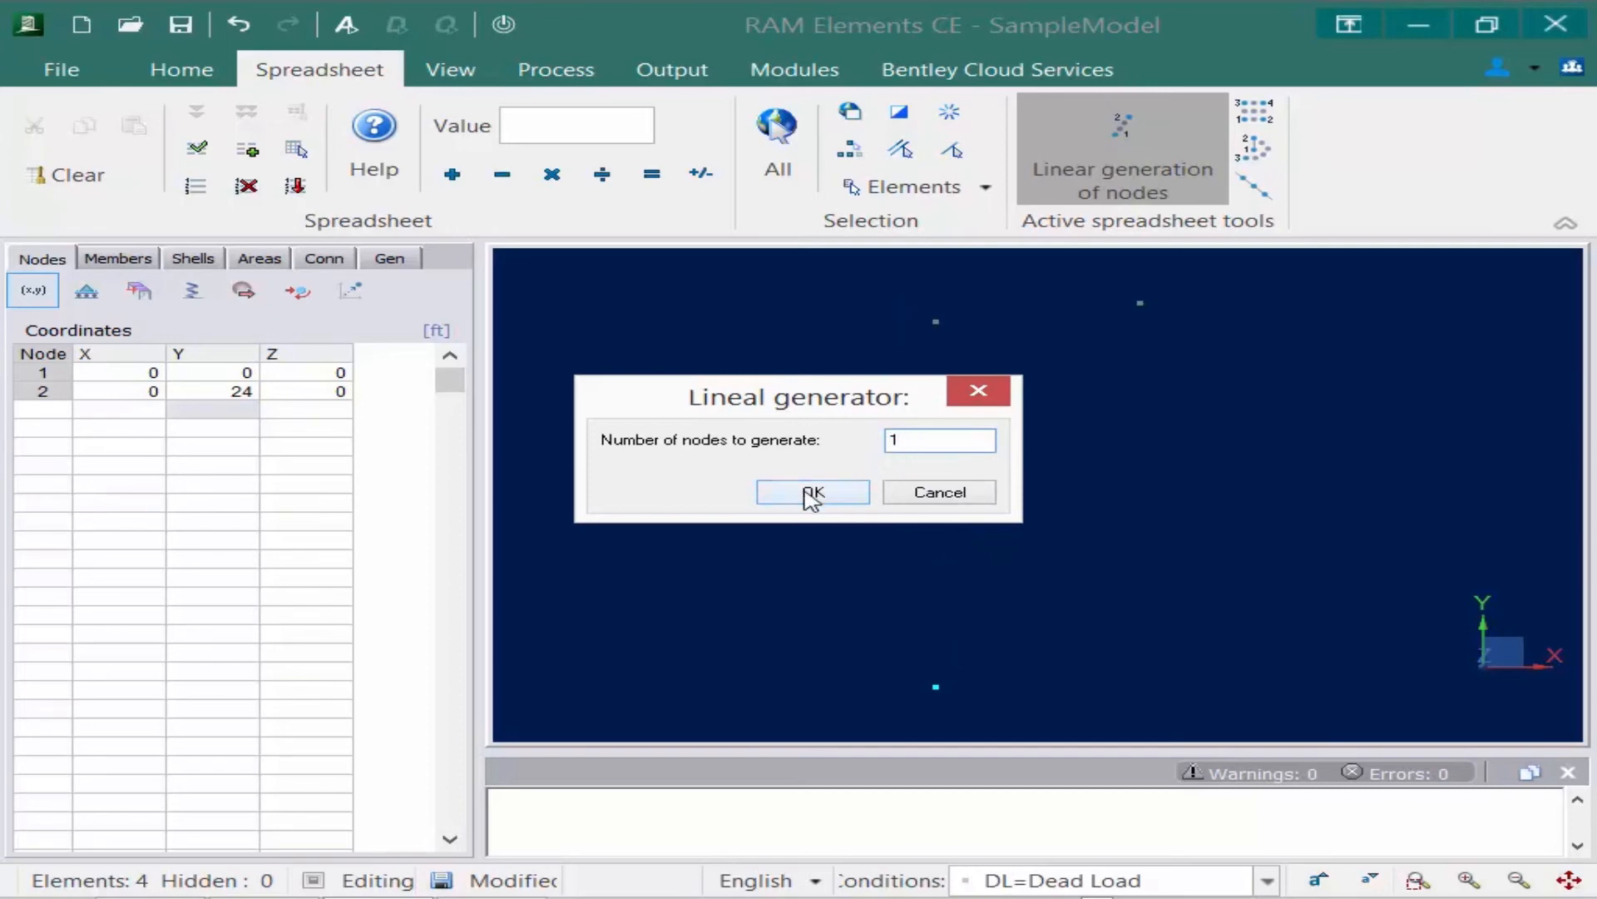
pyautogui.click(812, 492)
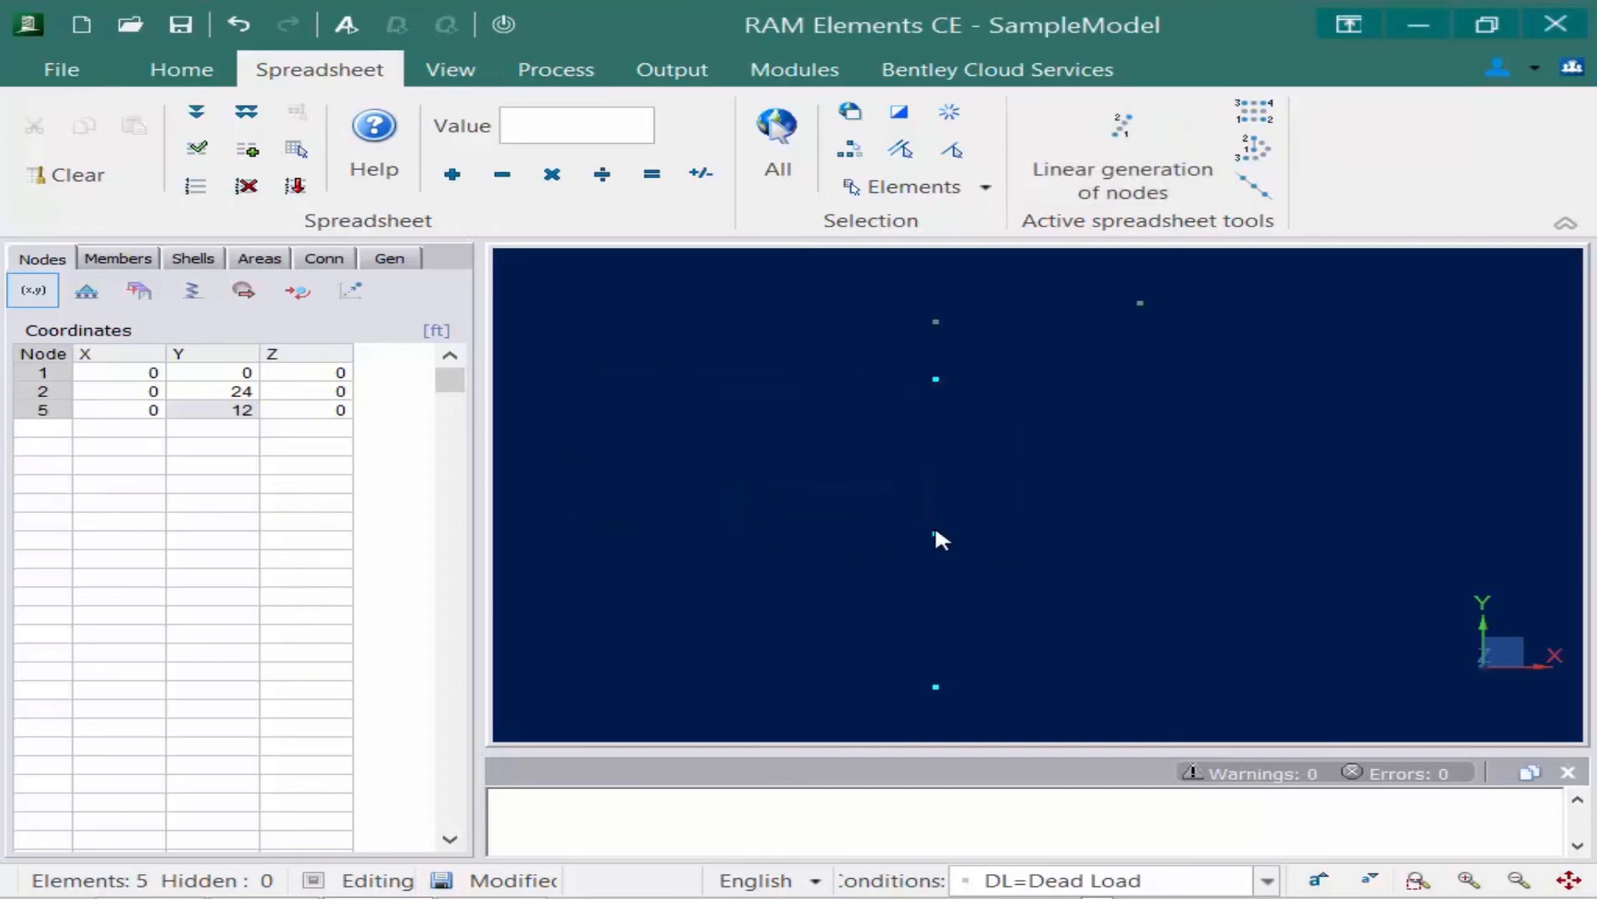
pyautogui.moveTo(927, 440)
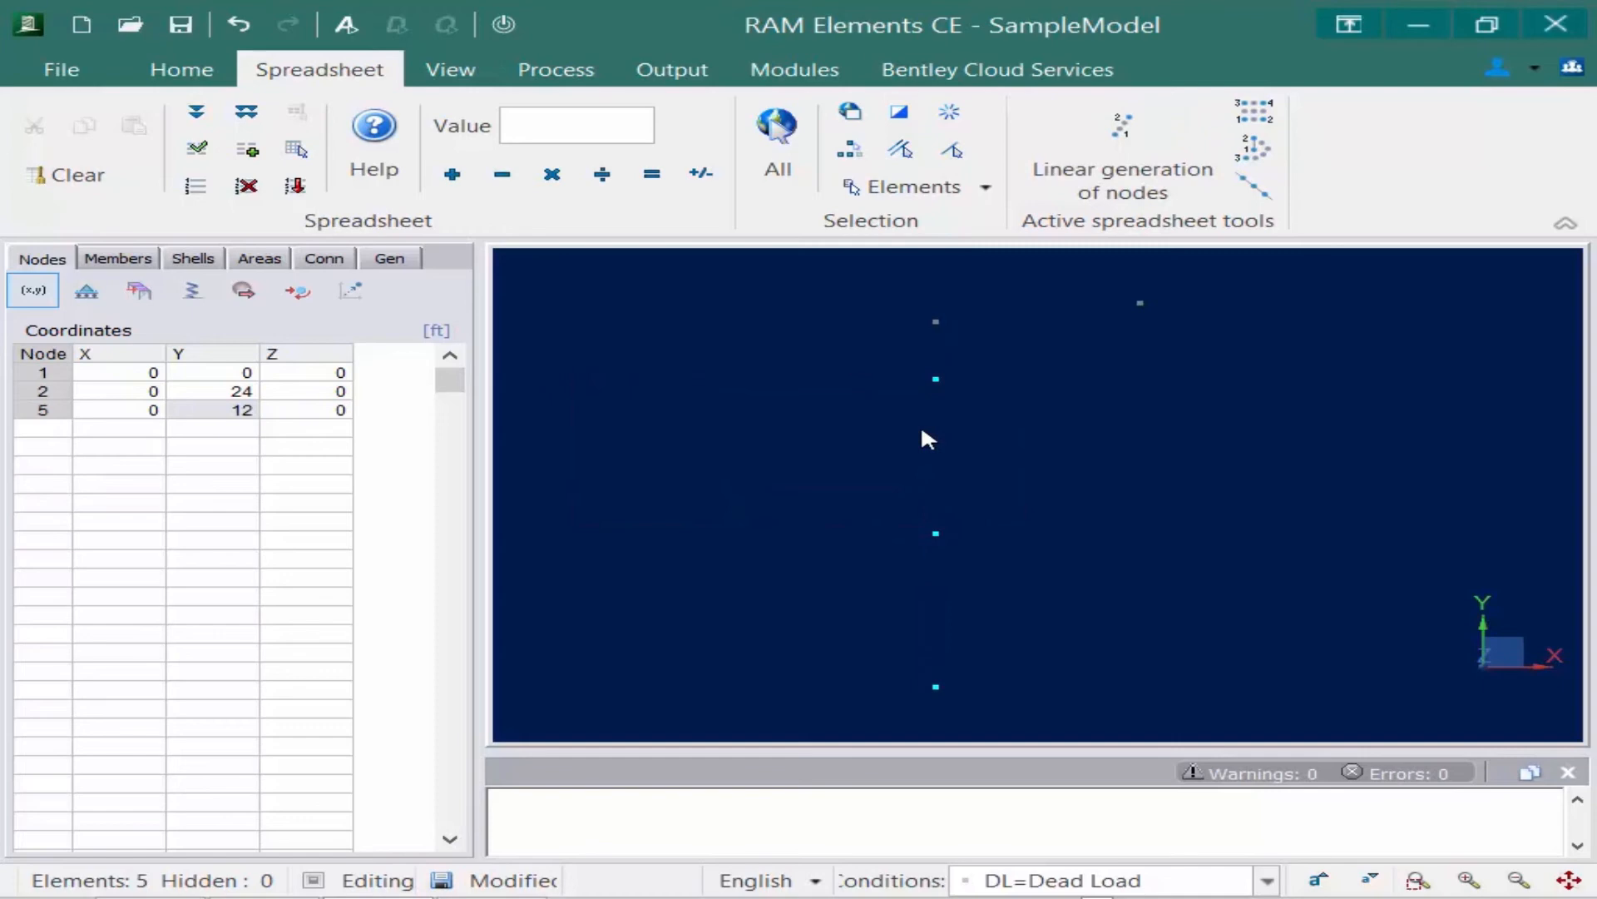
pyautogui.moveTo(861, 418)
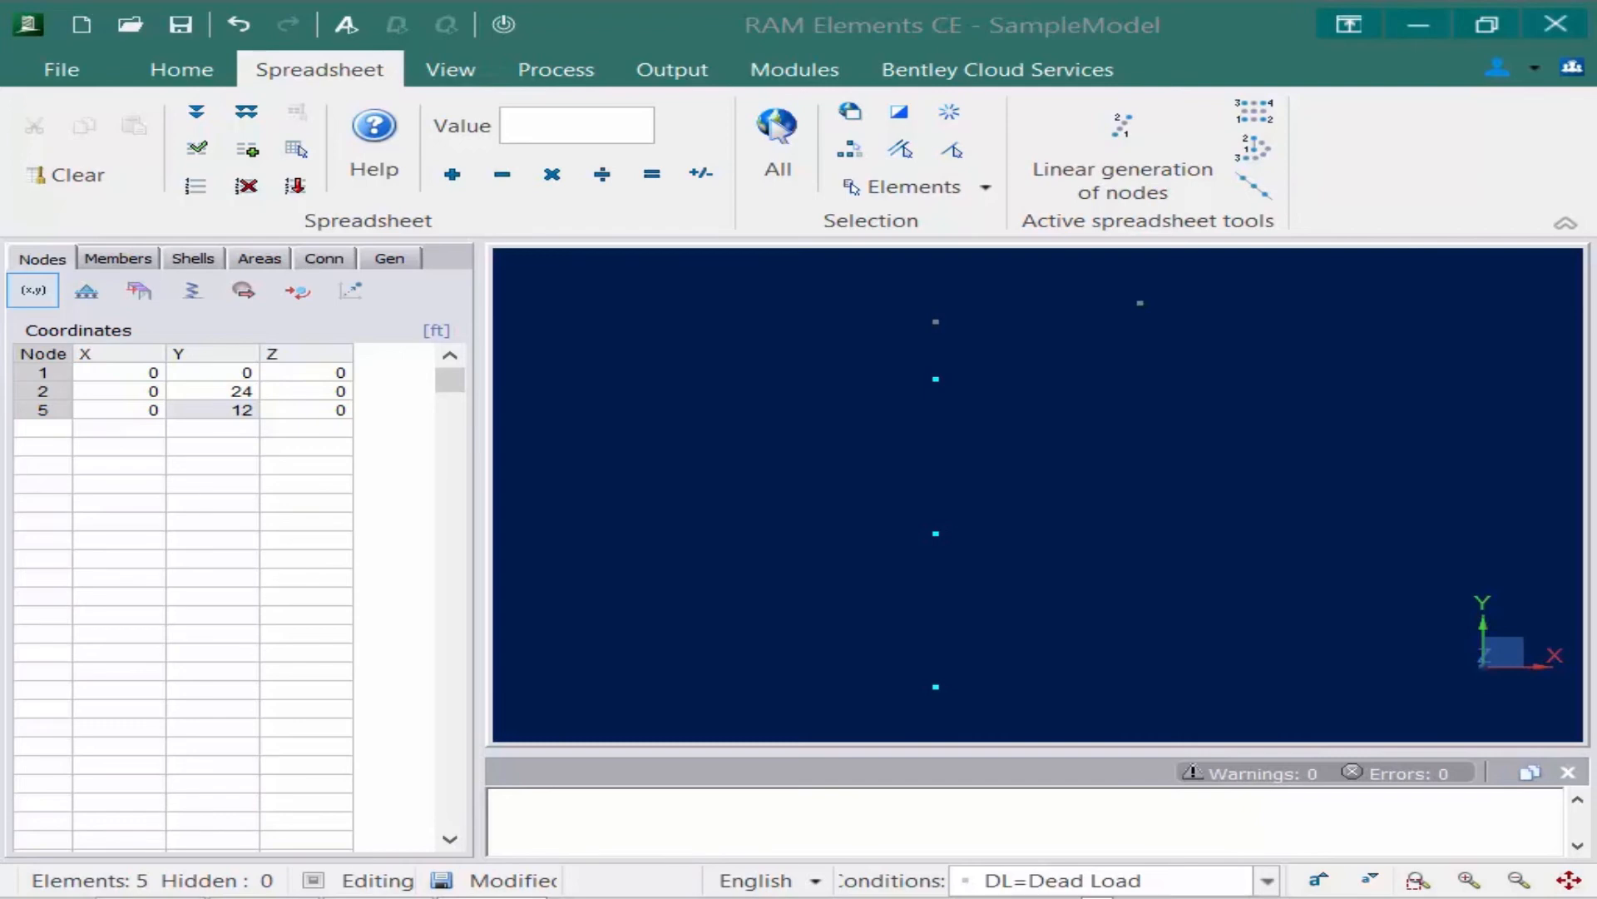
# Show all node rows again, including node 3 at Y 28.5, and return to Home commands.
pyautogui.click(65, 175)
pyautogui.write('28.5')
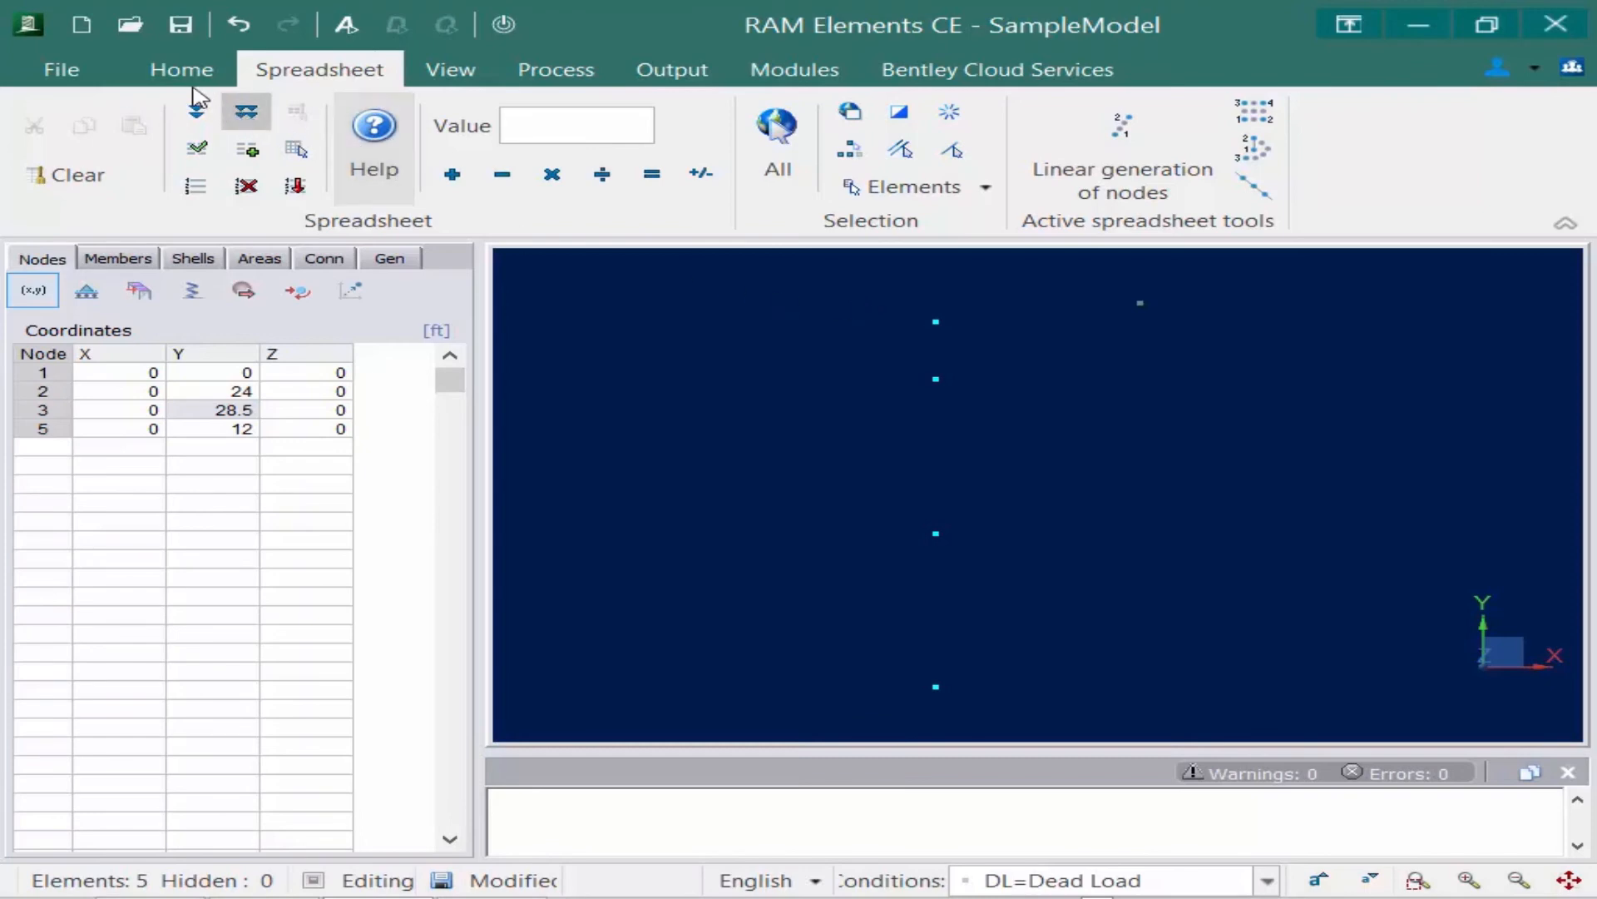
pyautogui.click(179, 70)
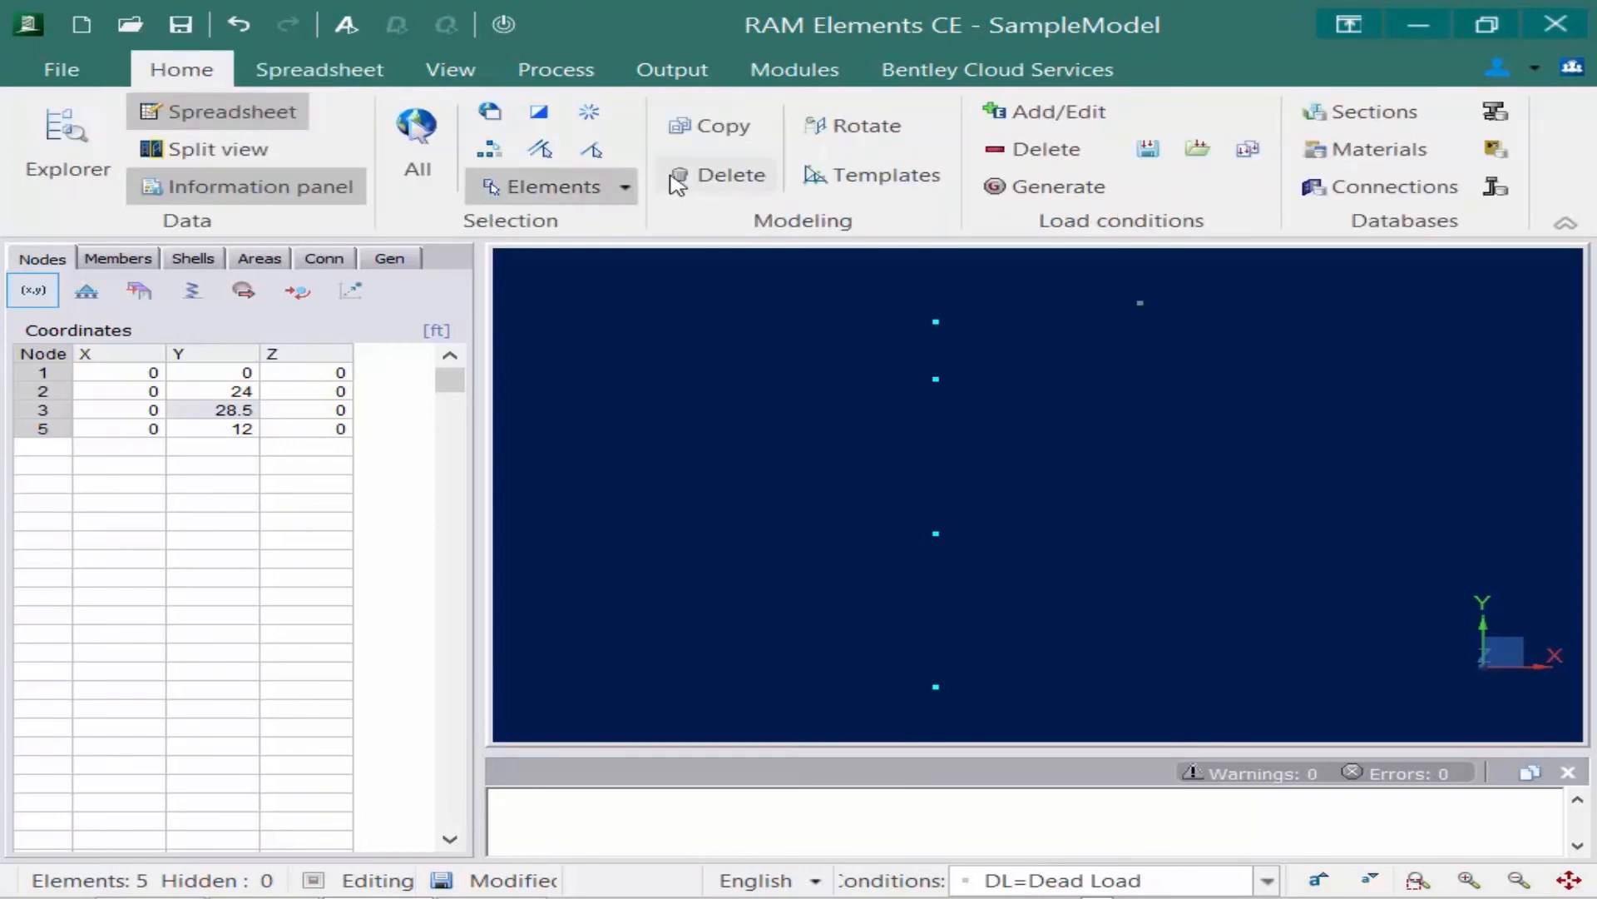
pyautogui.moveTo(711, 125)
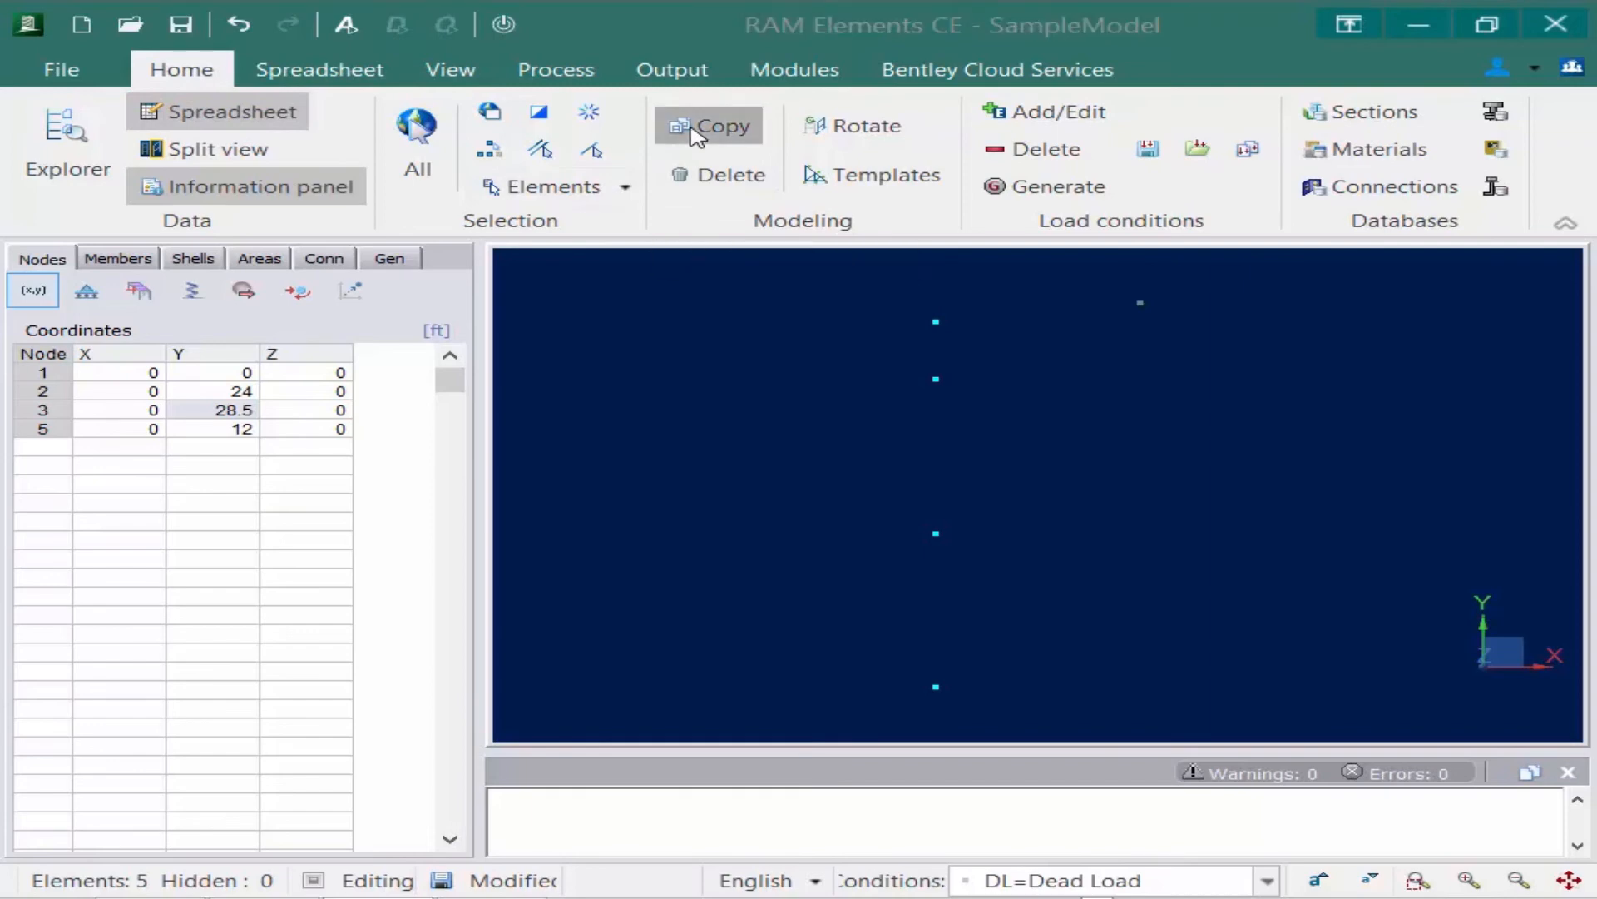
# Copy the nodes with a Regular copy, DeltaX 24 ft, 1 copy, creating nodes 6–9.
pyautogui.click(710, 125)
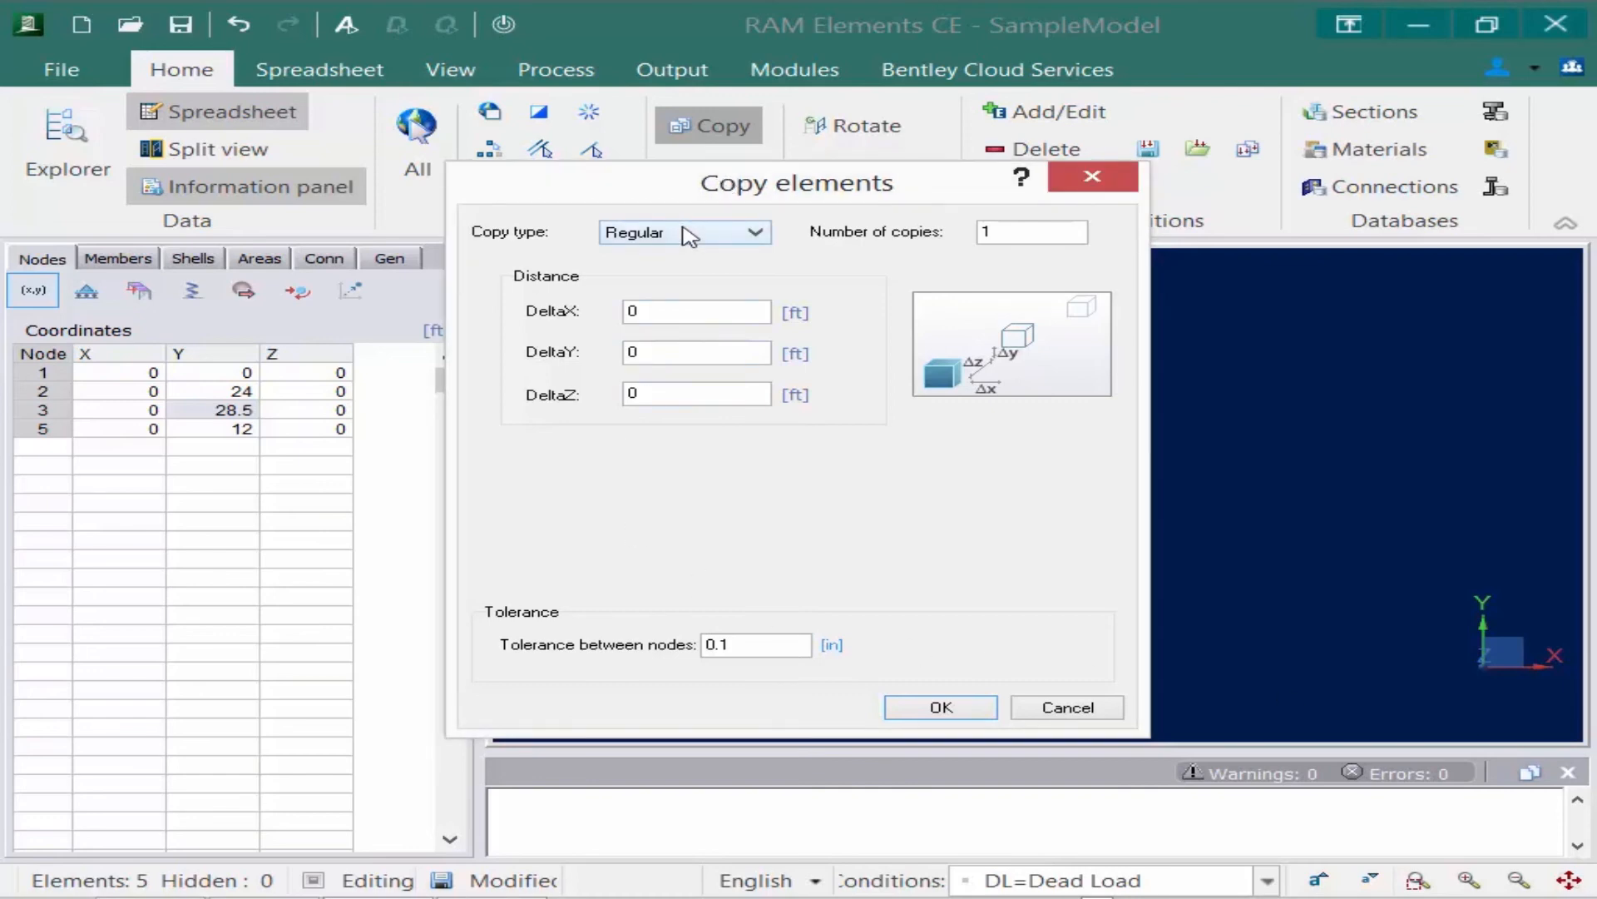
pyautogui.moveTo(674, 233)
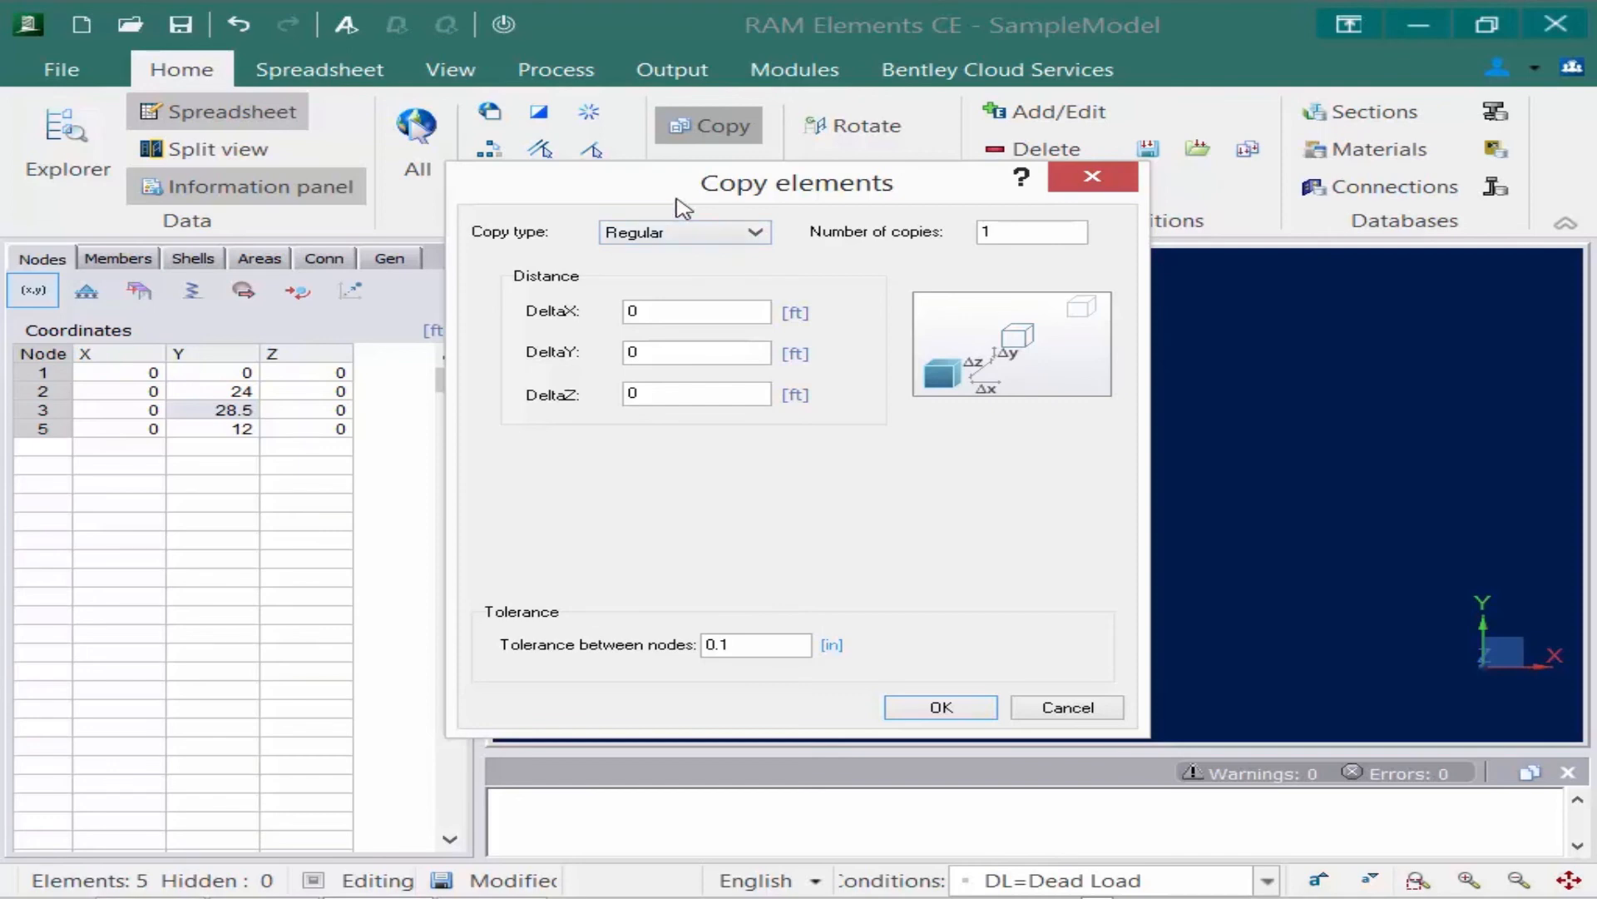
pyautogui.click(697, 311)
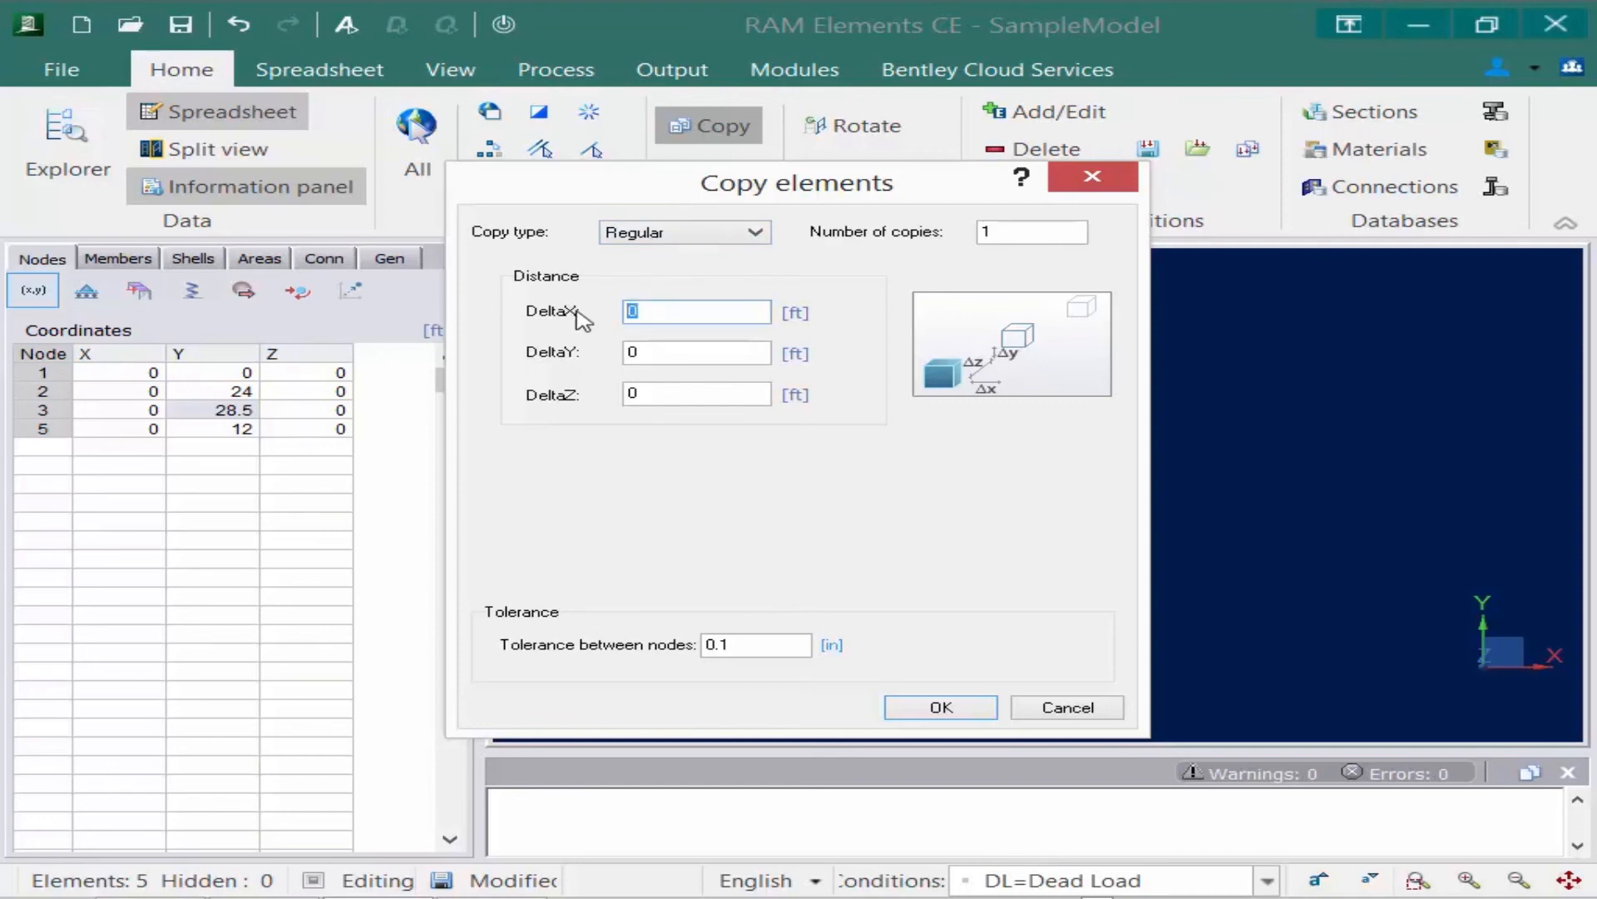
pyautogui.write('24')
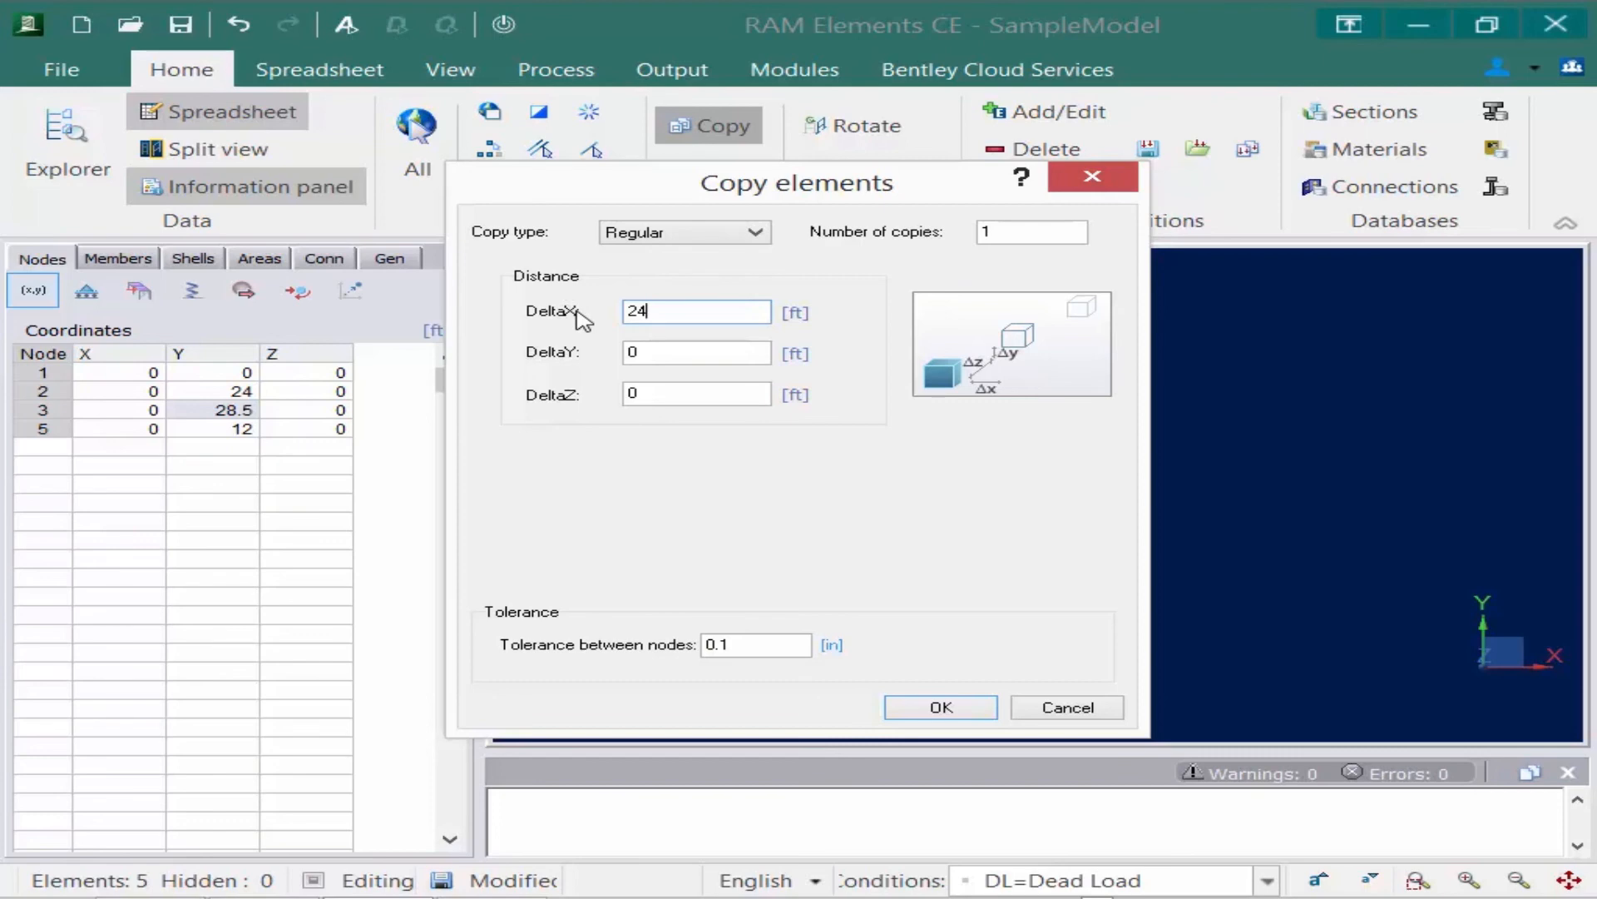
pyautogui.moveTo(867, 264)
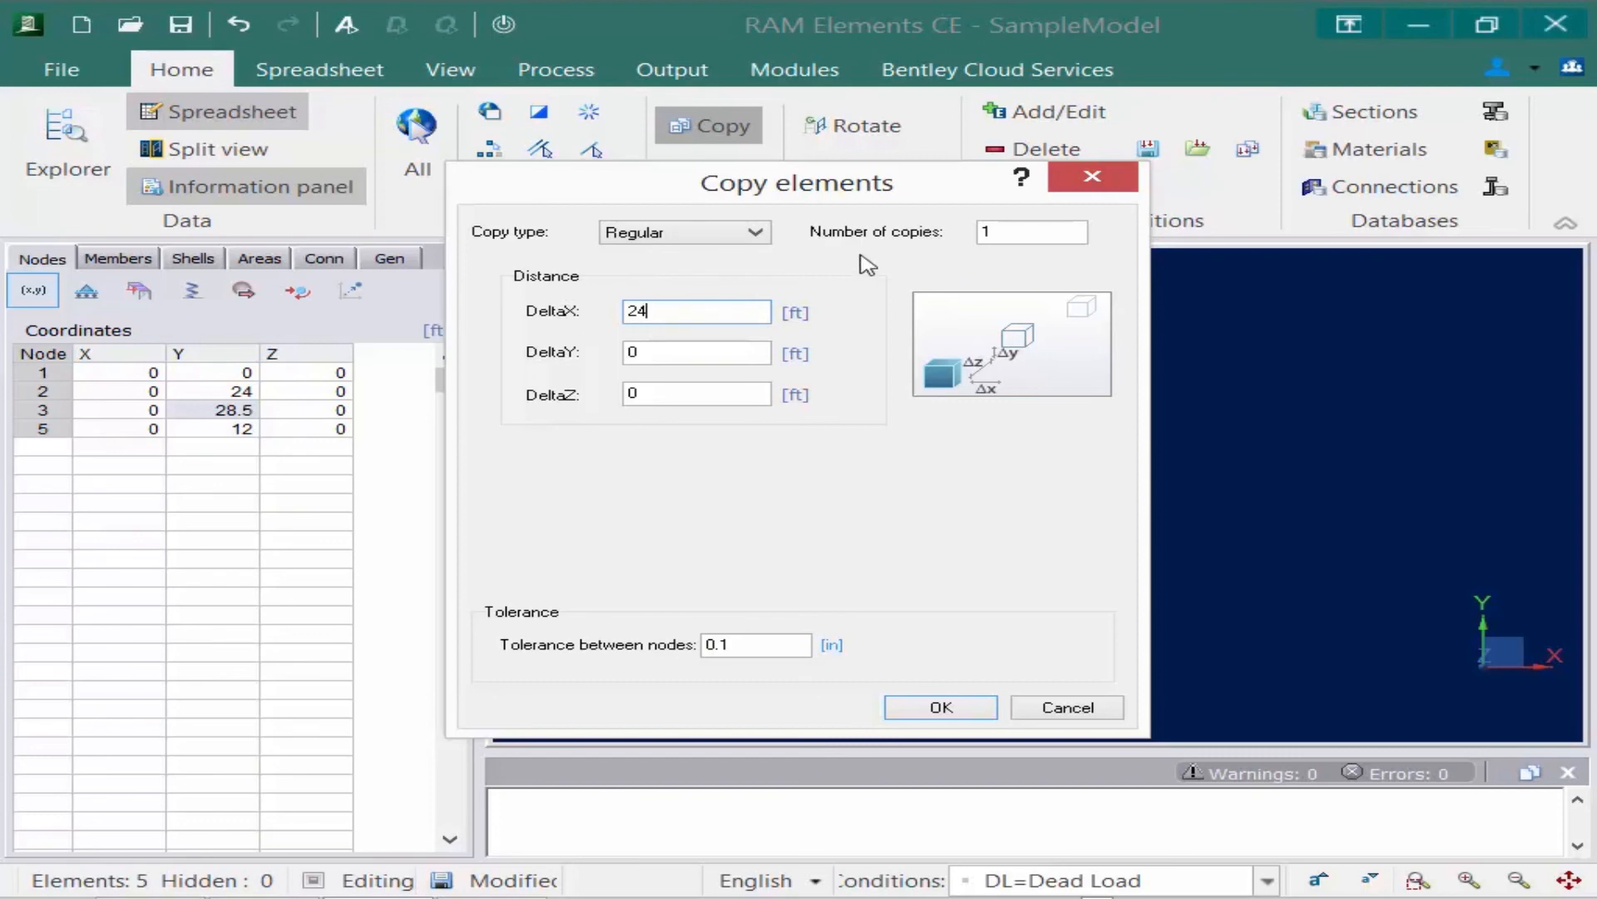
pyautogui.click(1032, 233)
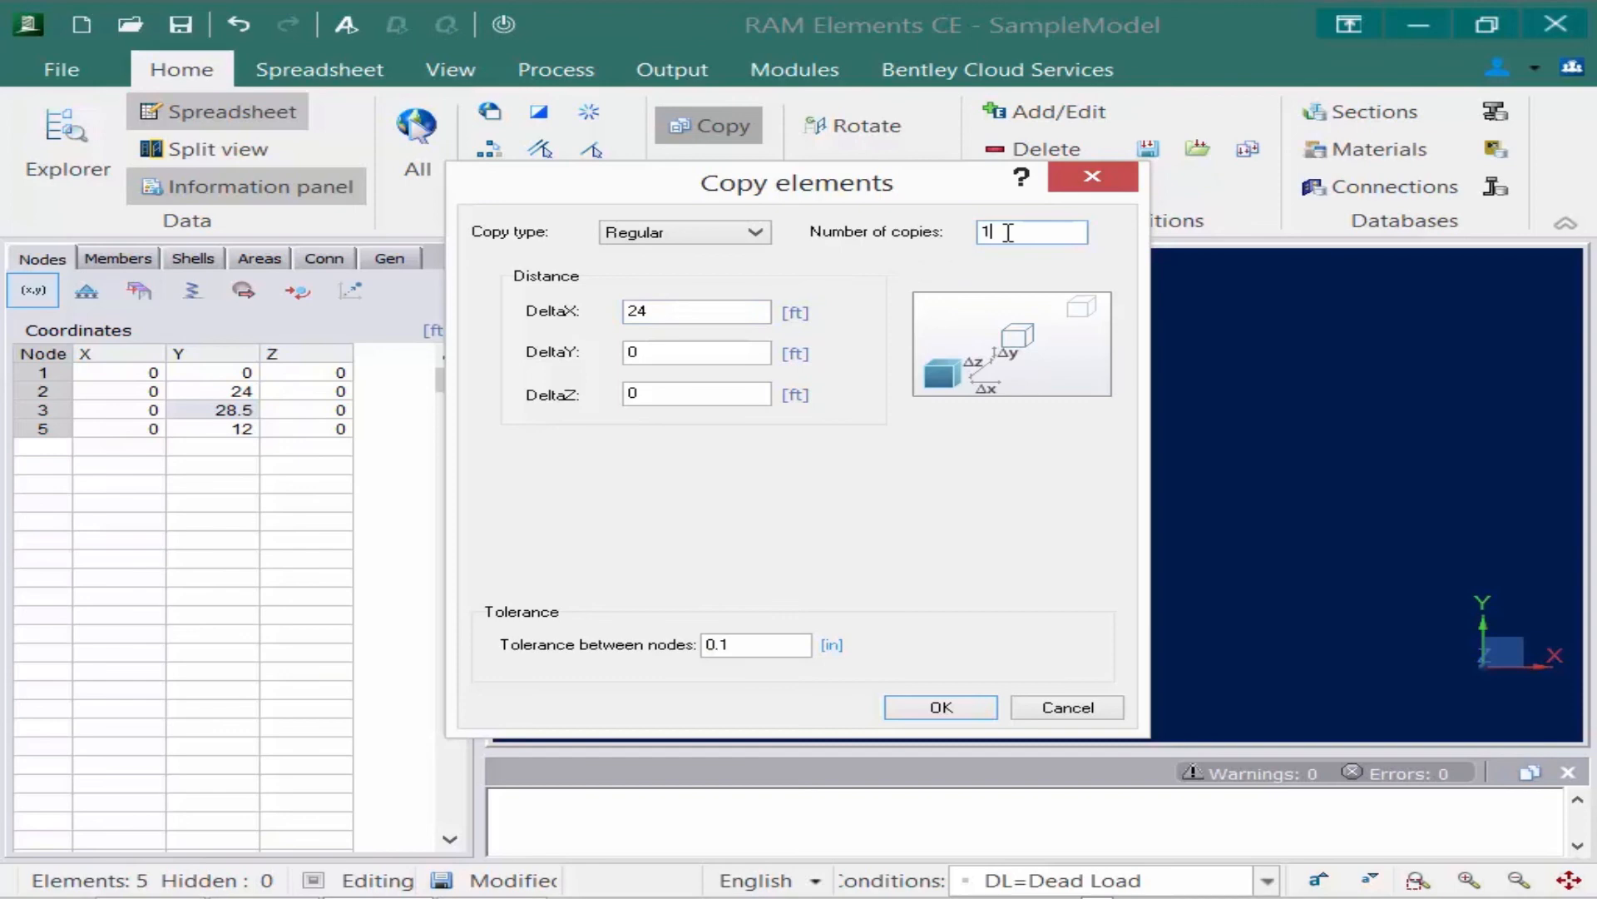
pyautogui.moveTo(939, 707)
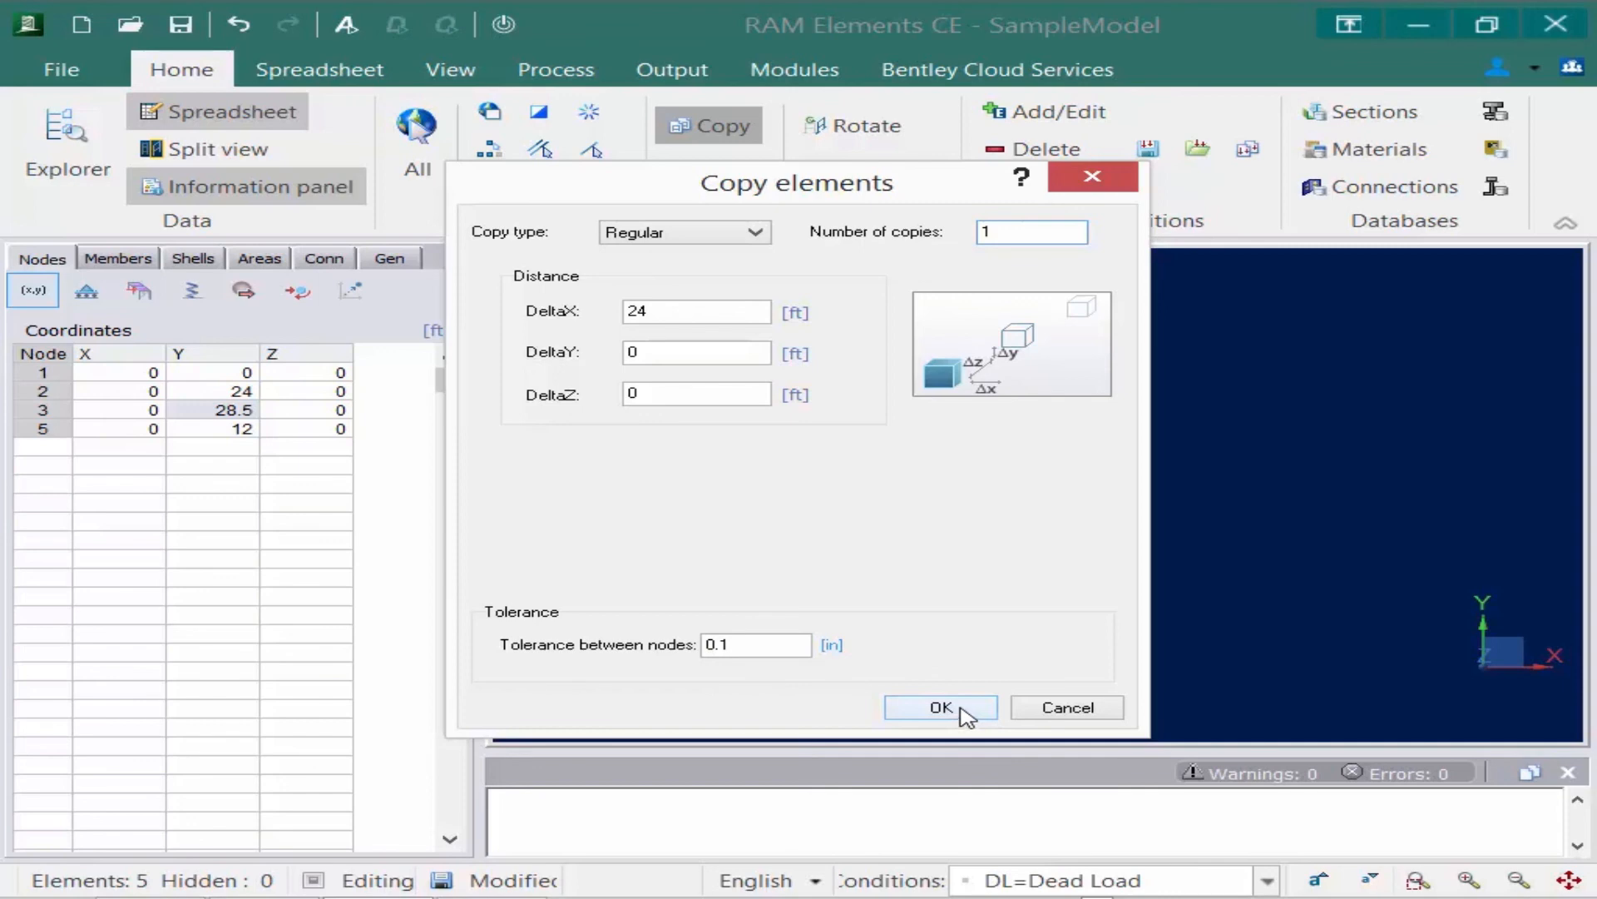
pyautogui.click(938, 708)
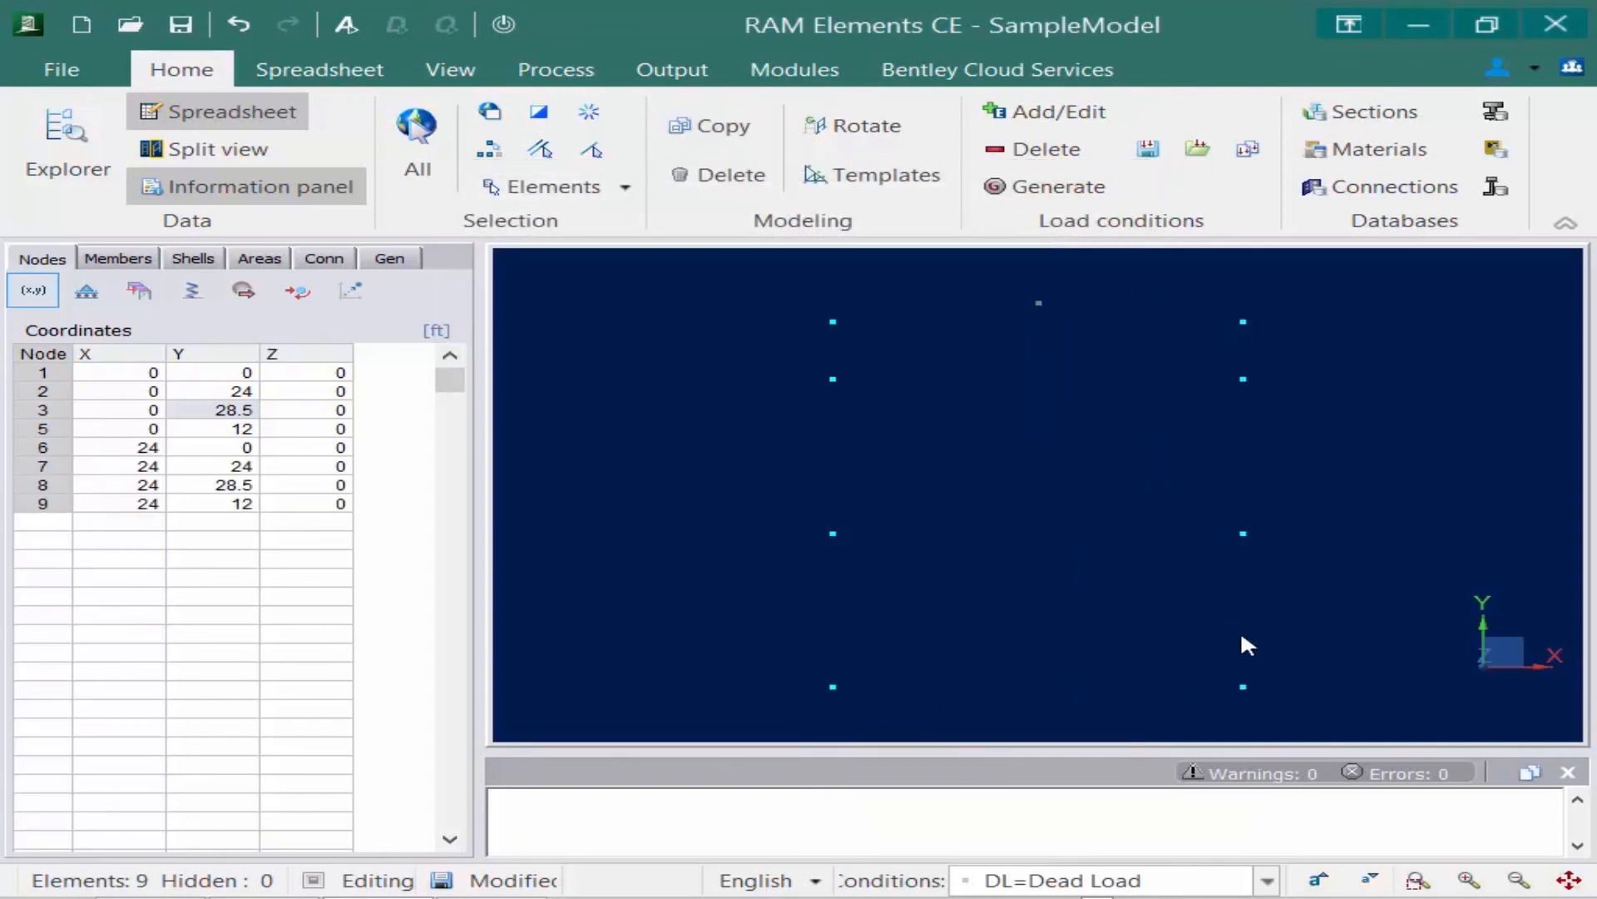
pyautogui.moveTo(1324, 581)
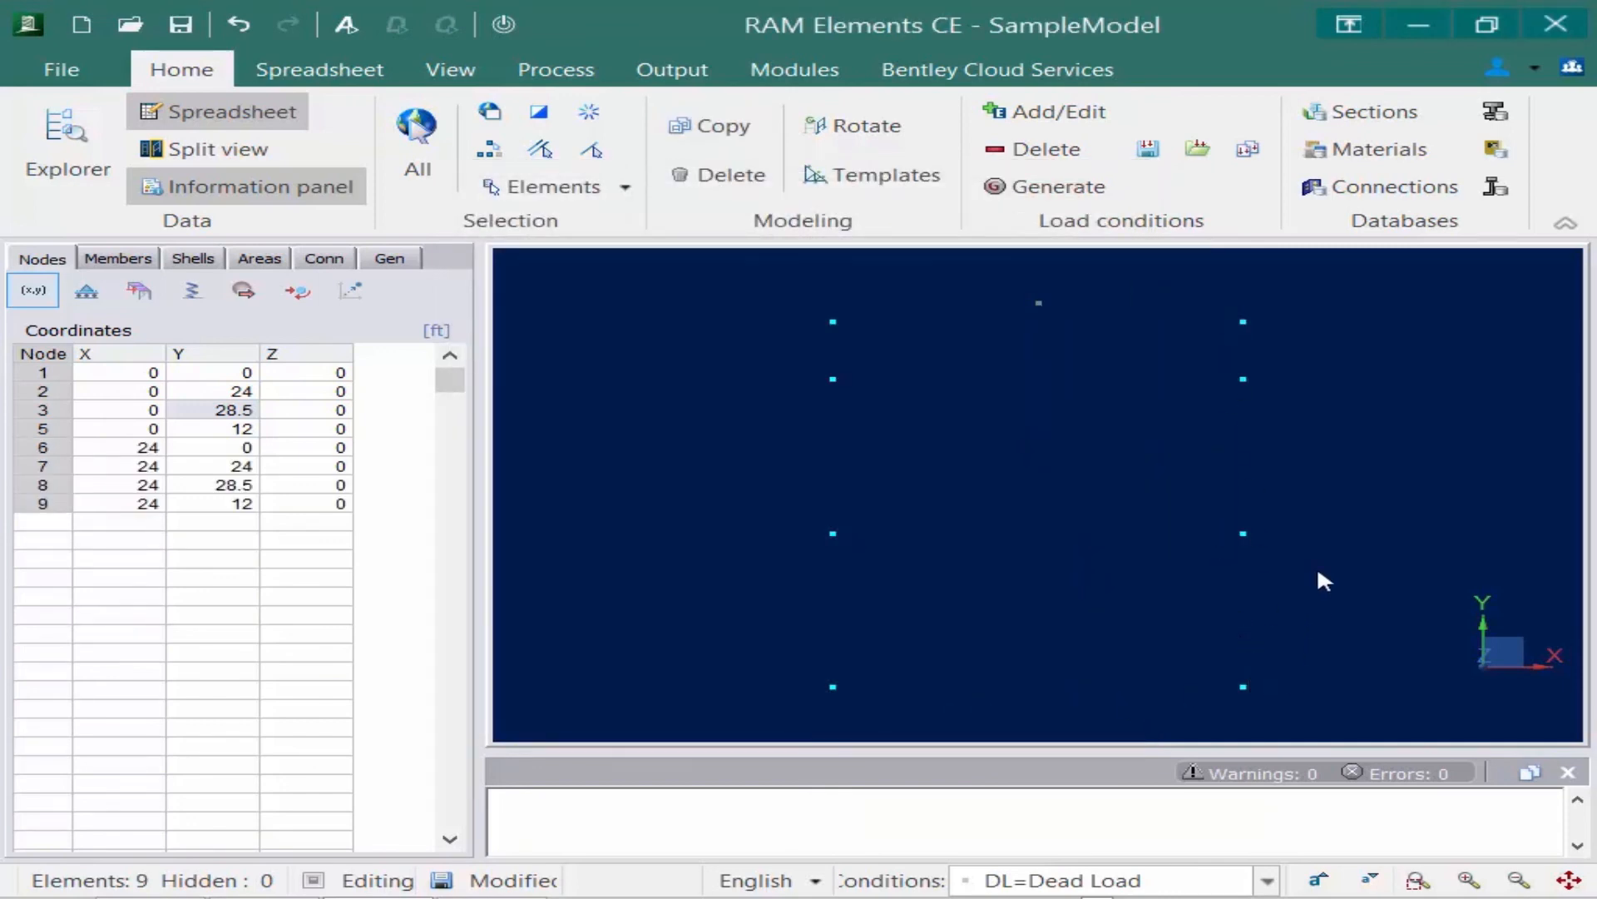
pyautogui.moveTo(1344, 371)
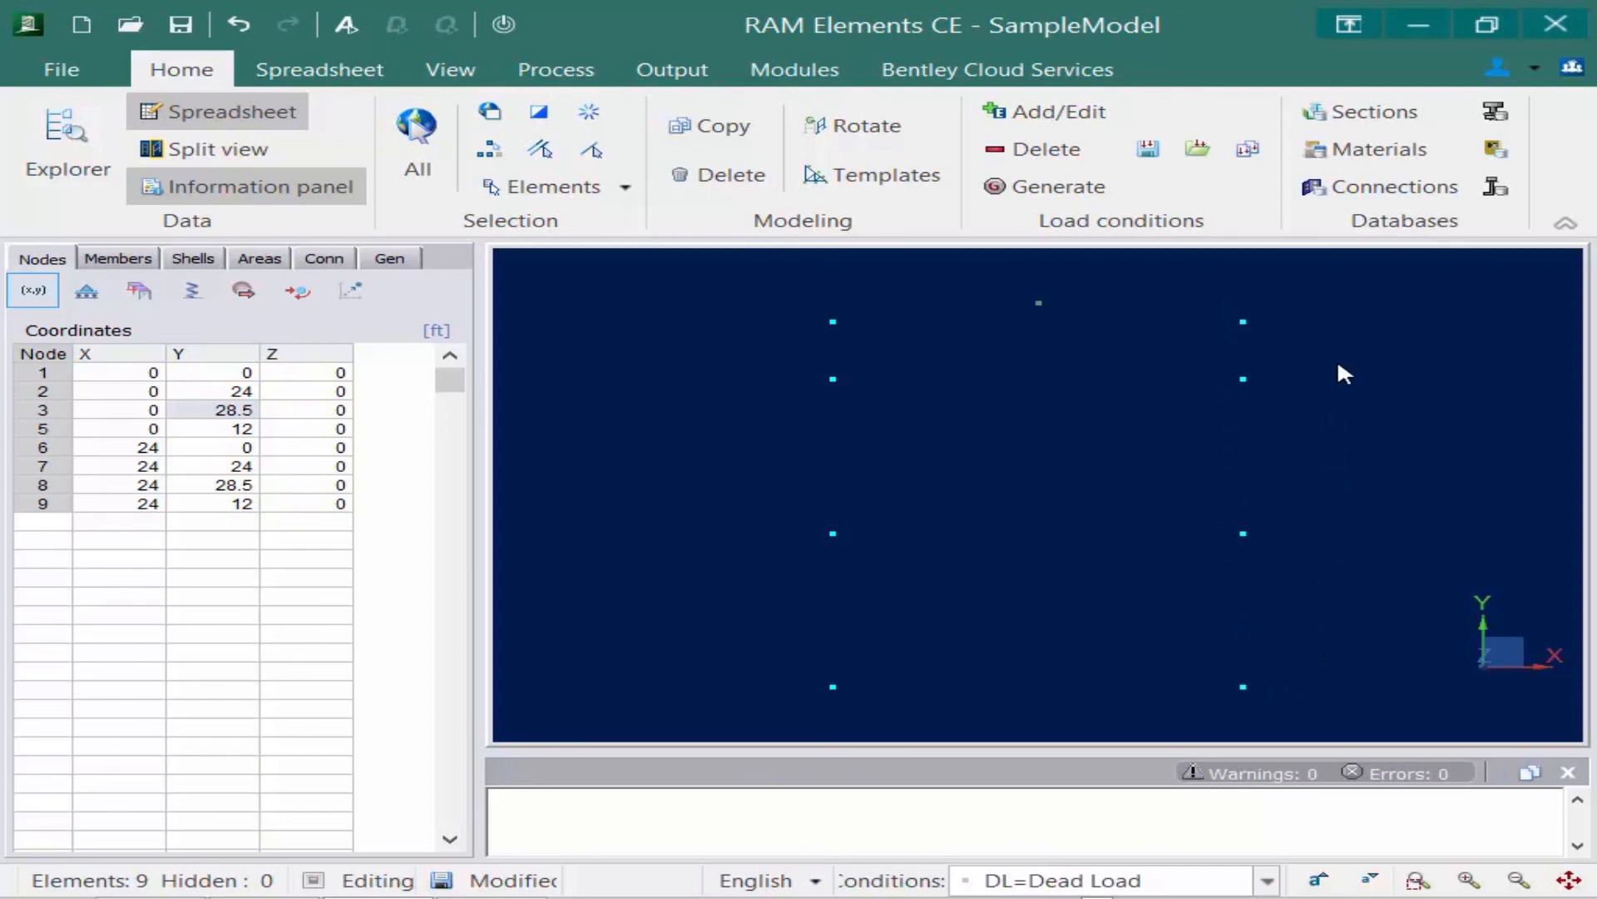